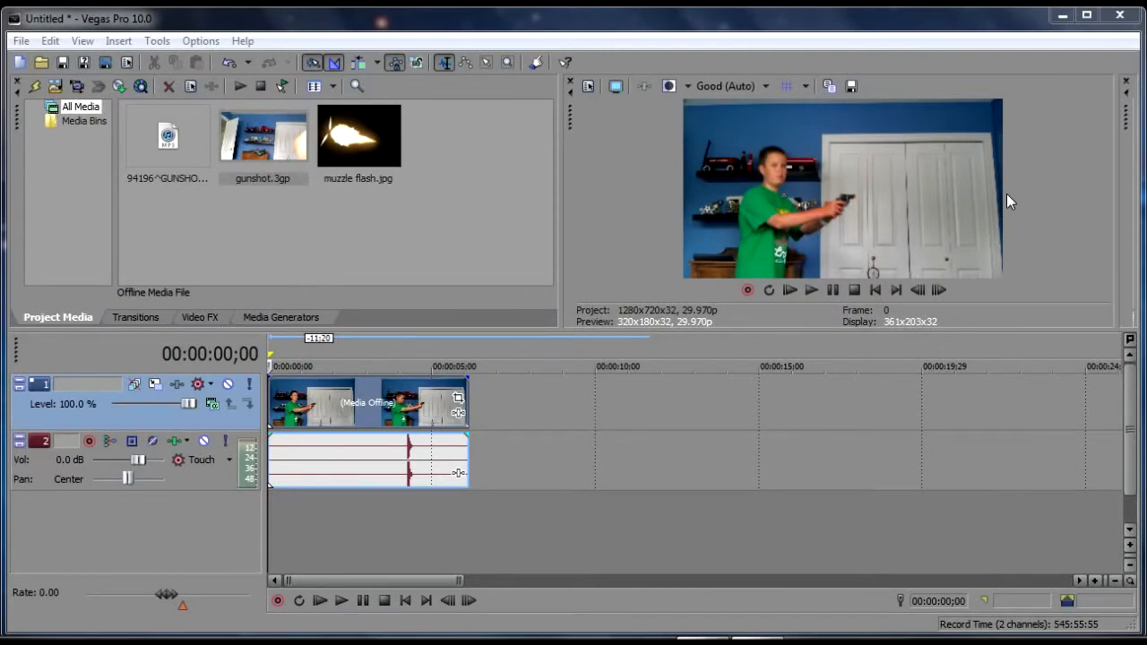
mouse_move(973, 210)
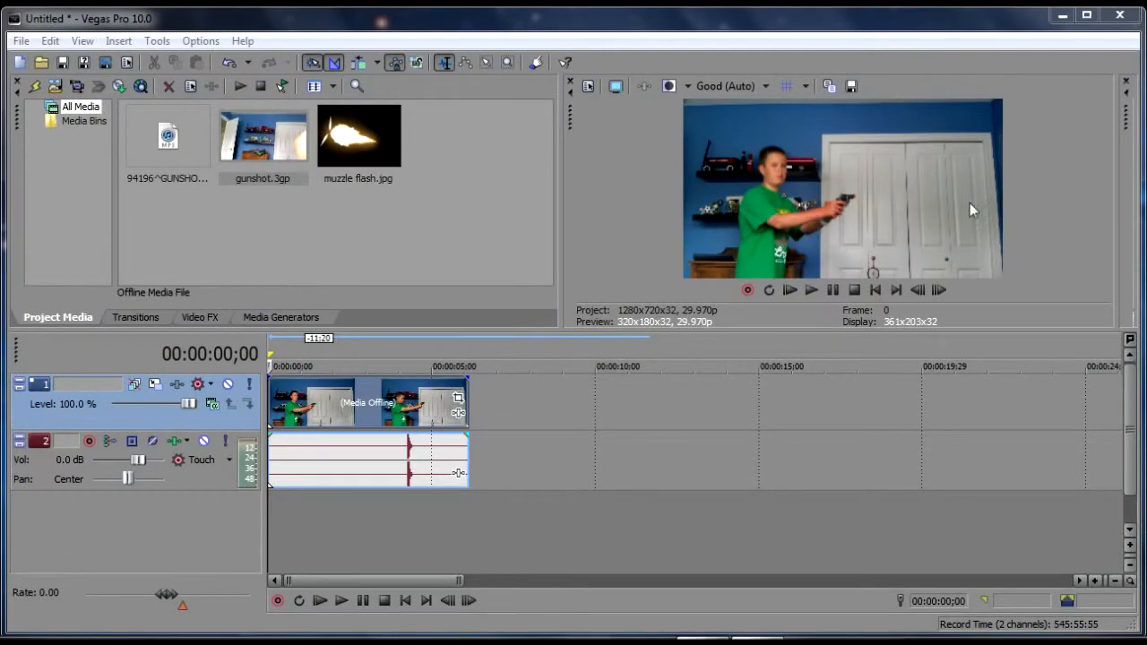
mouse_move(637, 114)
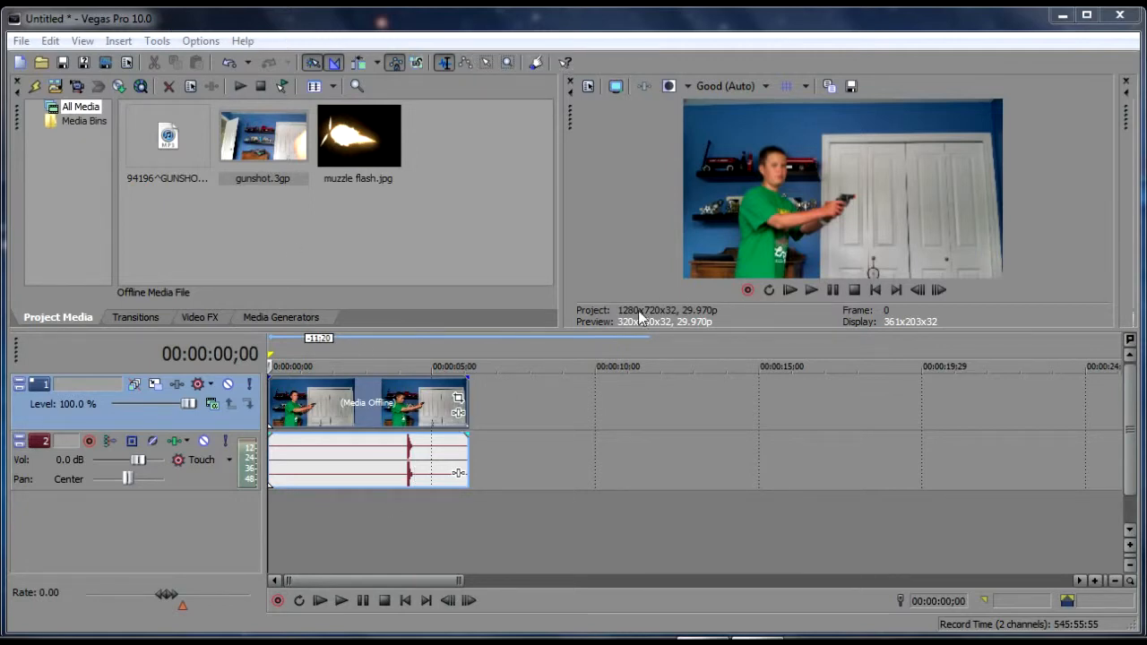
mouse_move(676, 296)
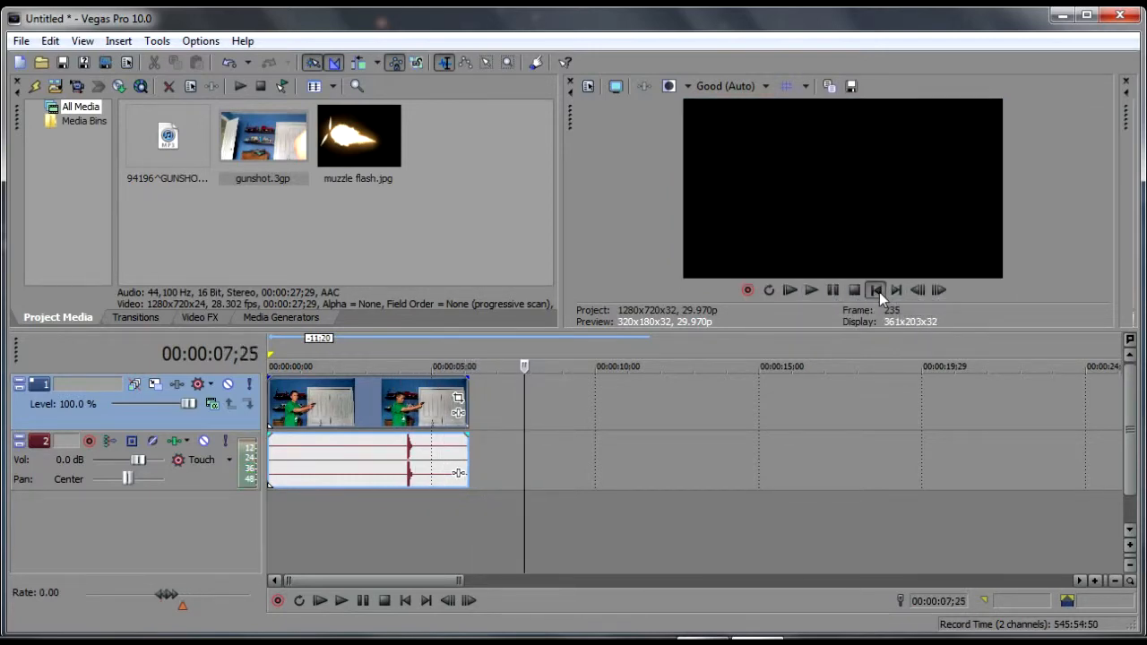
Preview the clip, delete its original audio track, and replay it silently from the start.
left_click(810, 290)
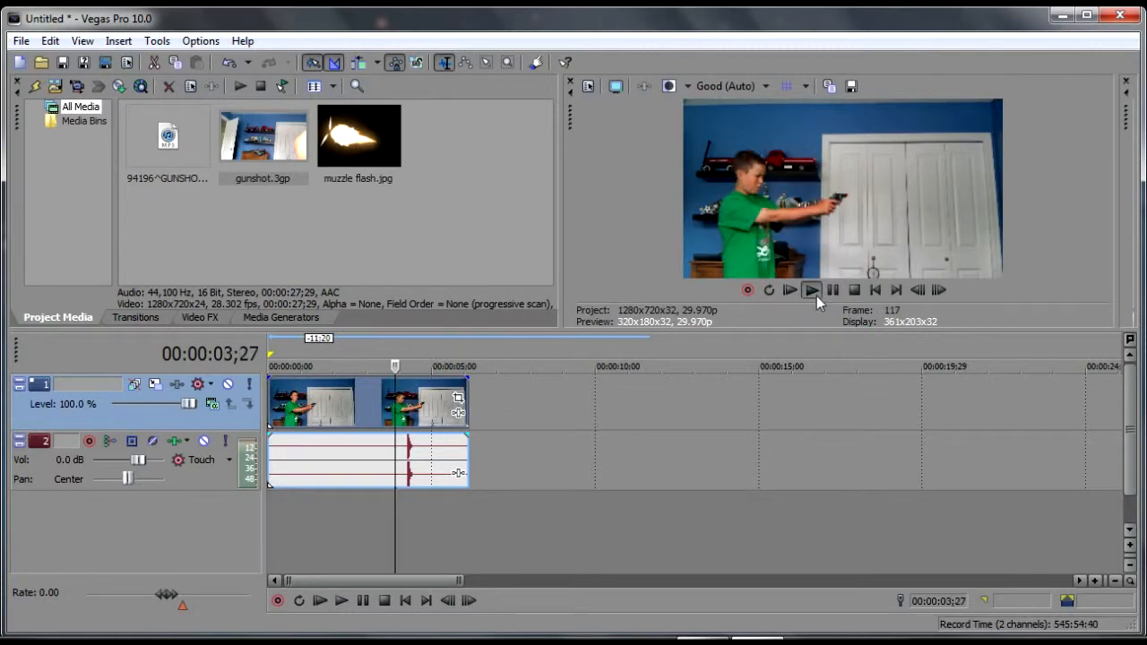
left_click(874, 289)
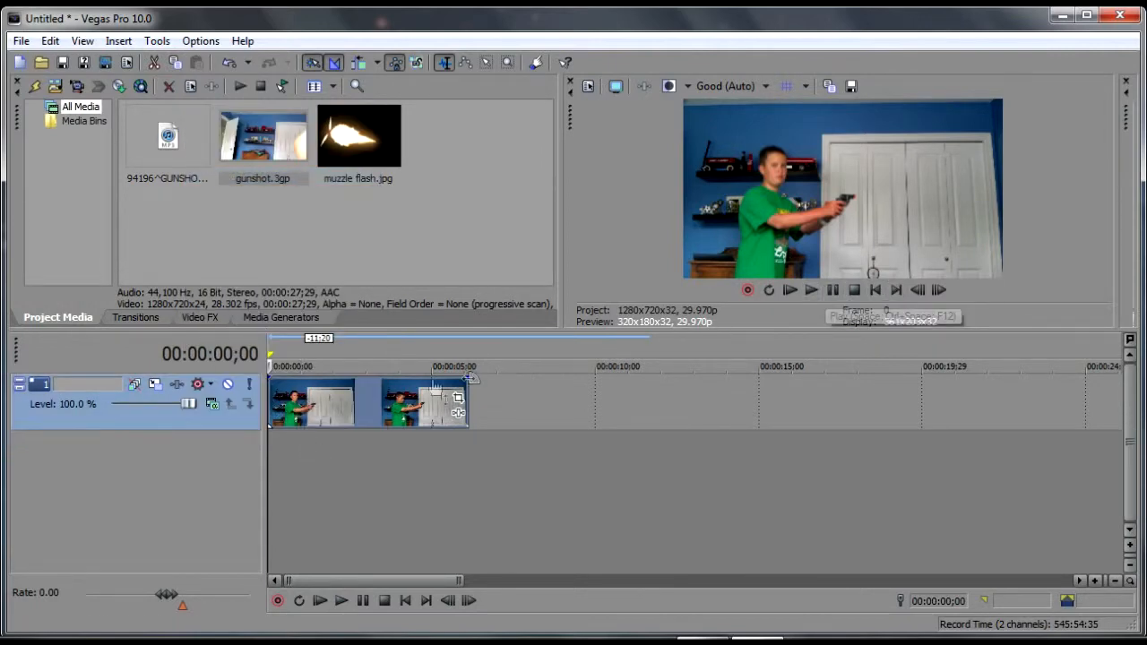
left_click(789, 290)
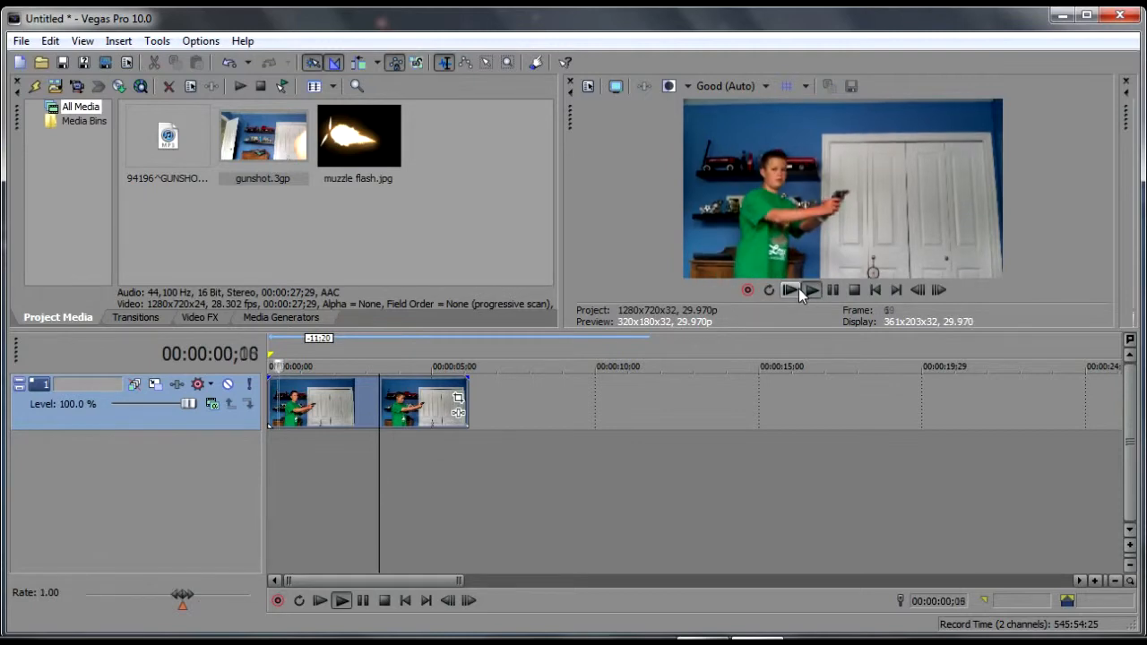
left_click(811, 289)
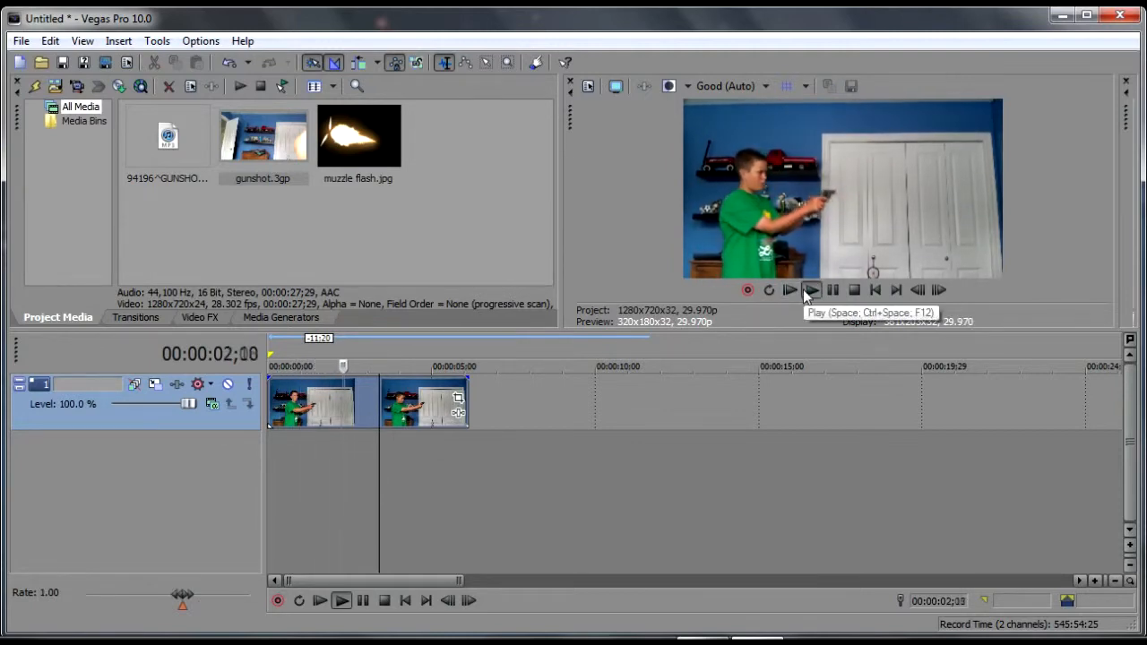
left_click(810, 289)
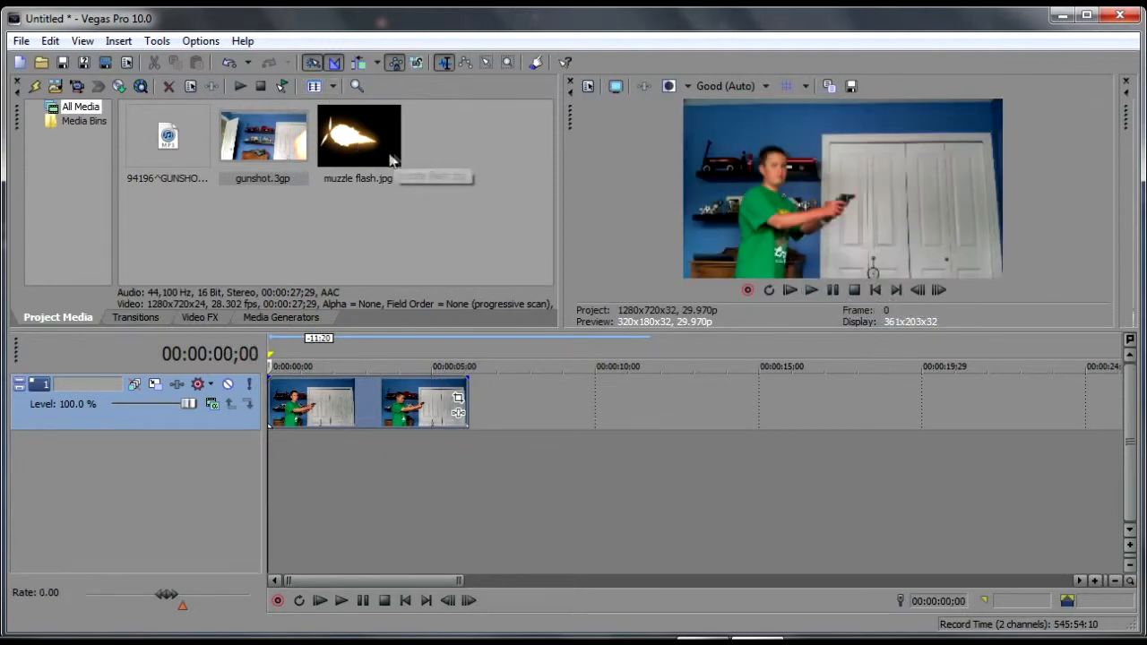
mouse_move(358, 143)
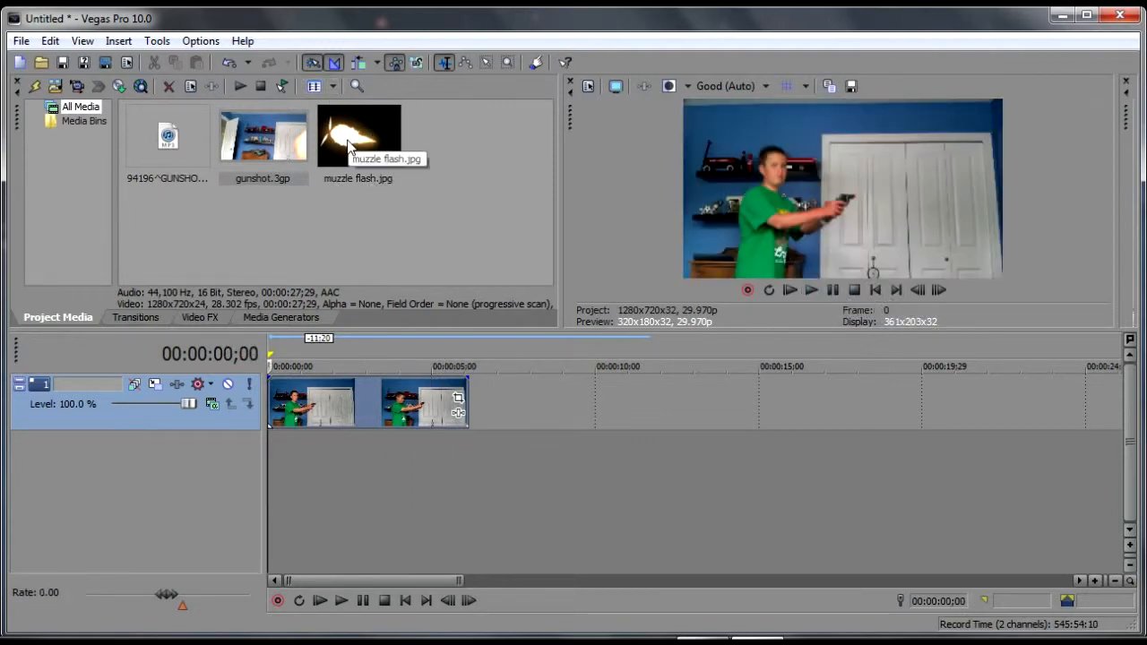
mouse_move(433, 164)
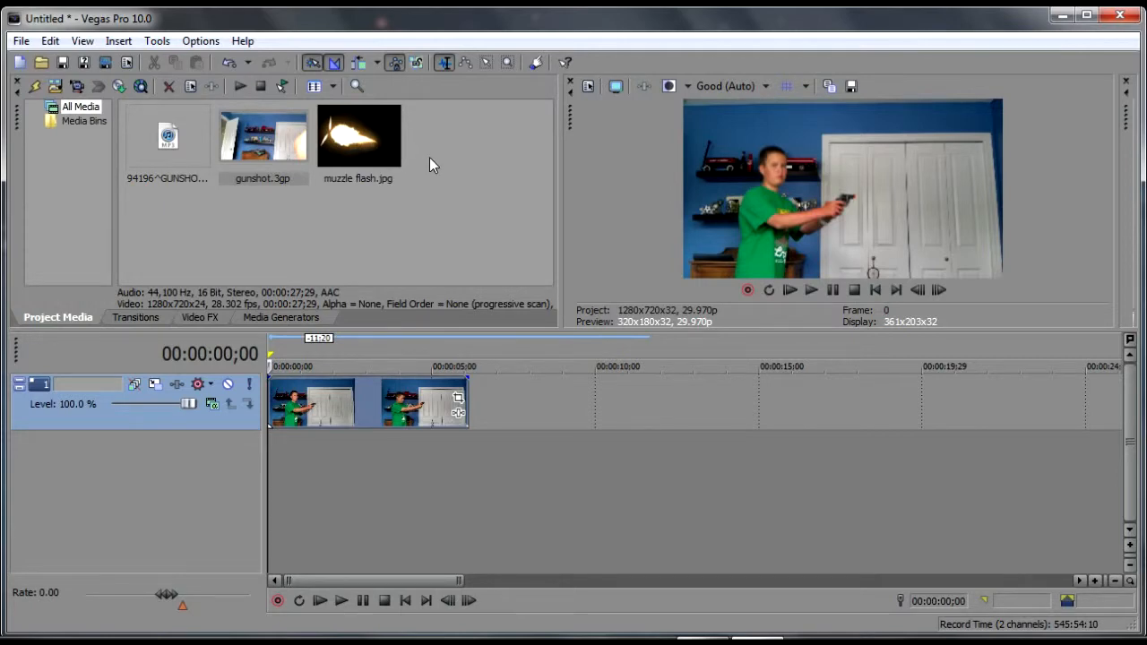
mouse_move(441, 193)
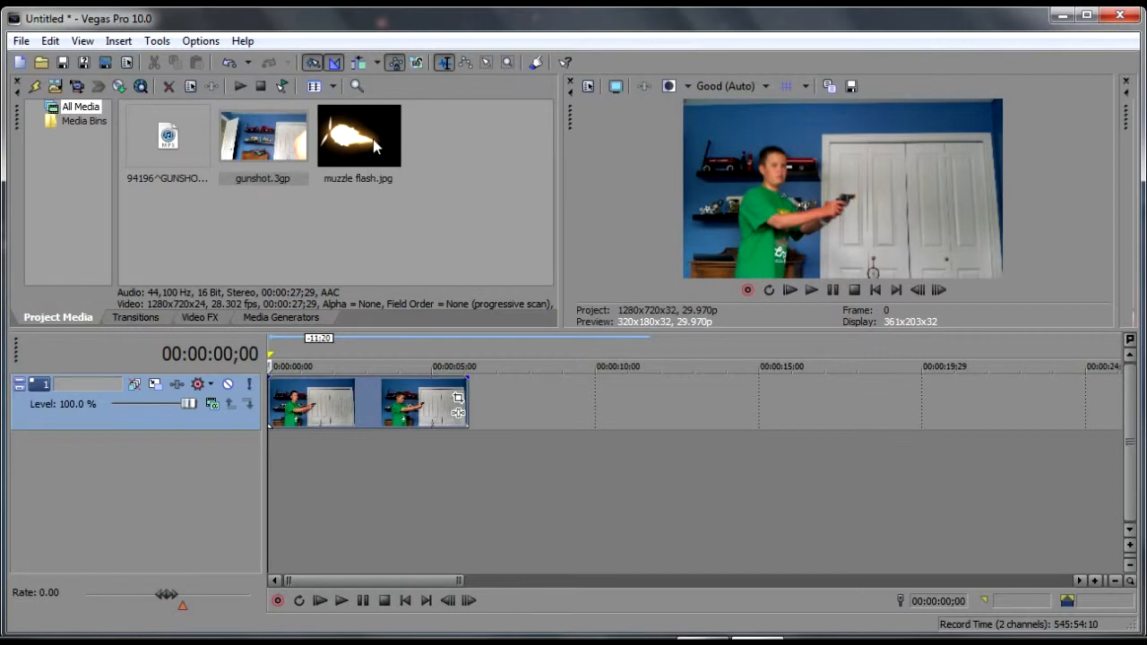
Insert an empty video track above the clip and step frames forward to 00:00:04;04.
left_click(358, 135)
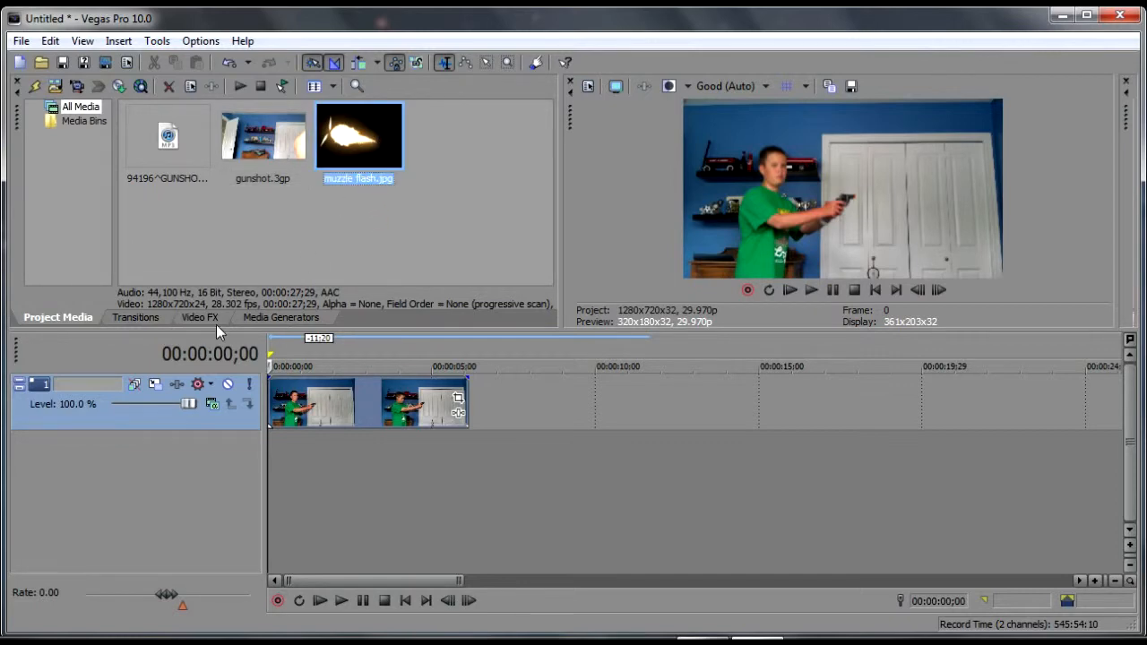
left_click(229, 213)
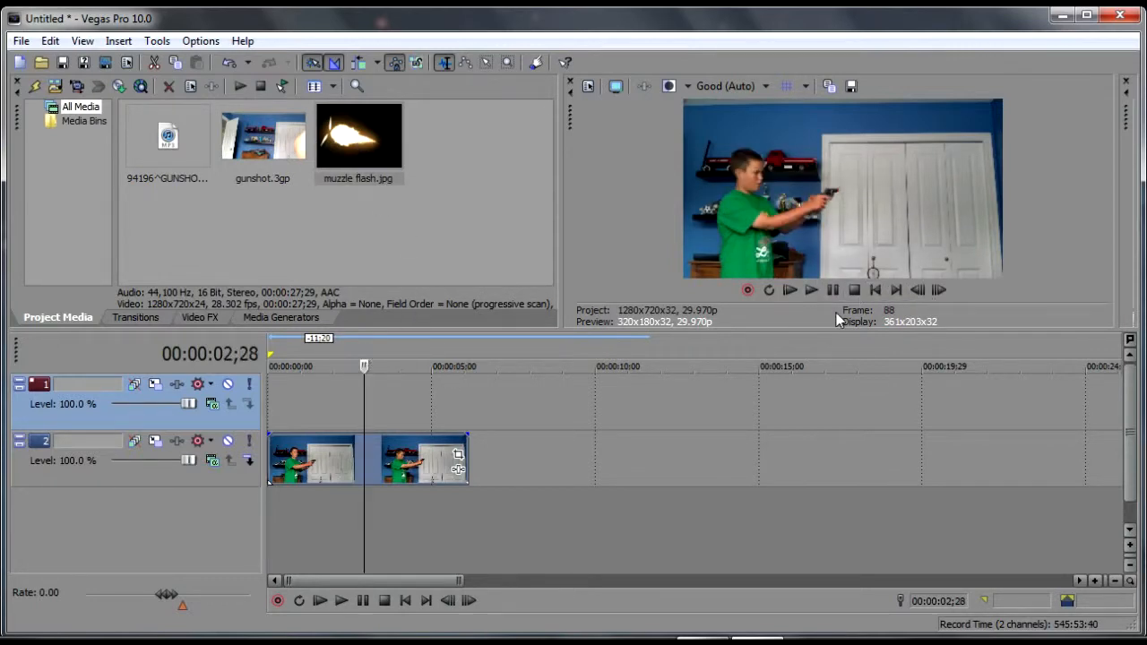
left_click(938, 289)
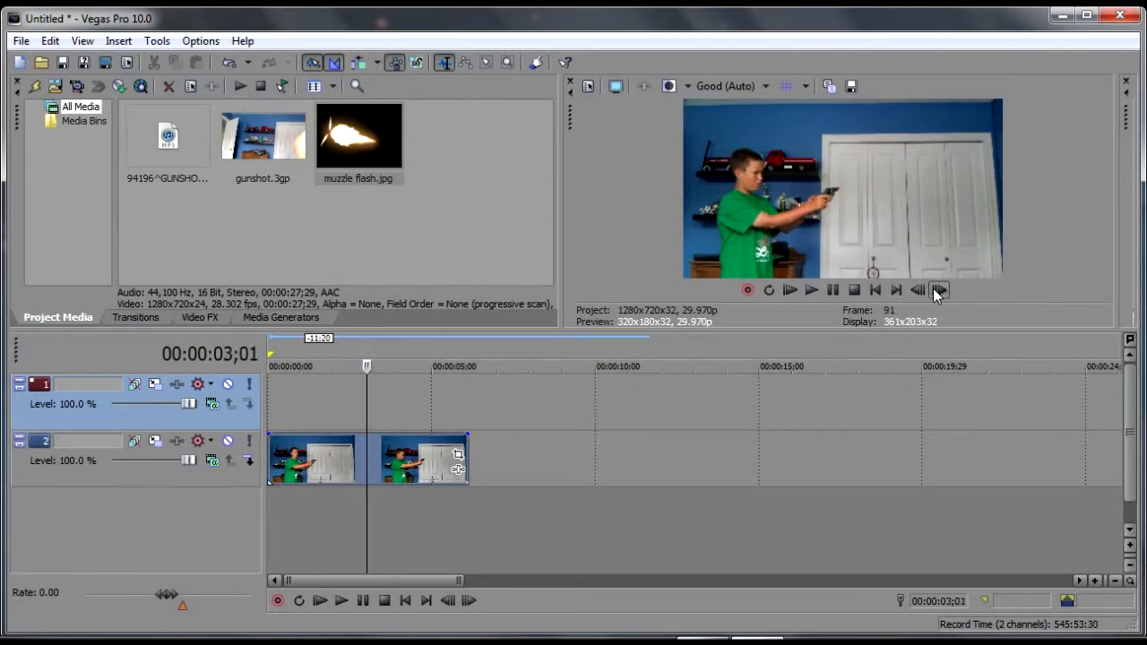
left_click(938, 289)
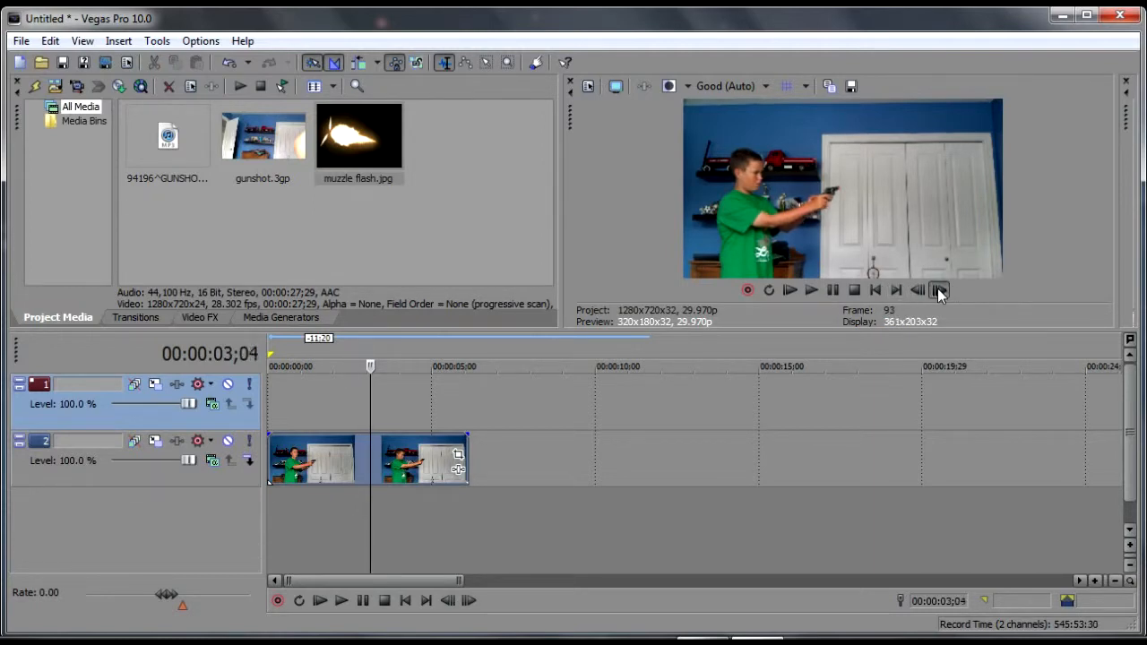
left_click(938, 290)
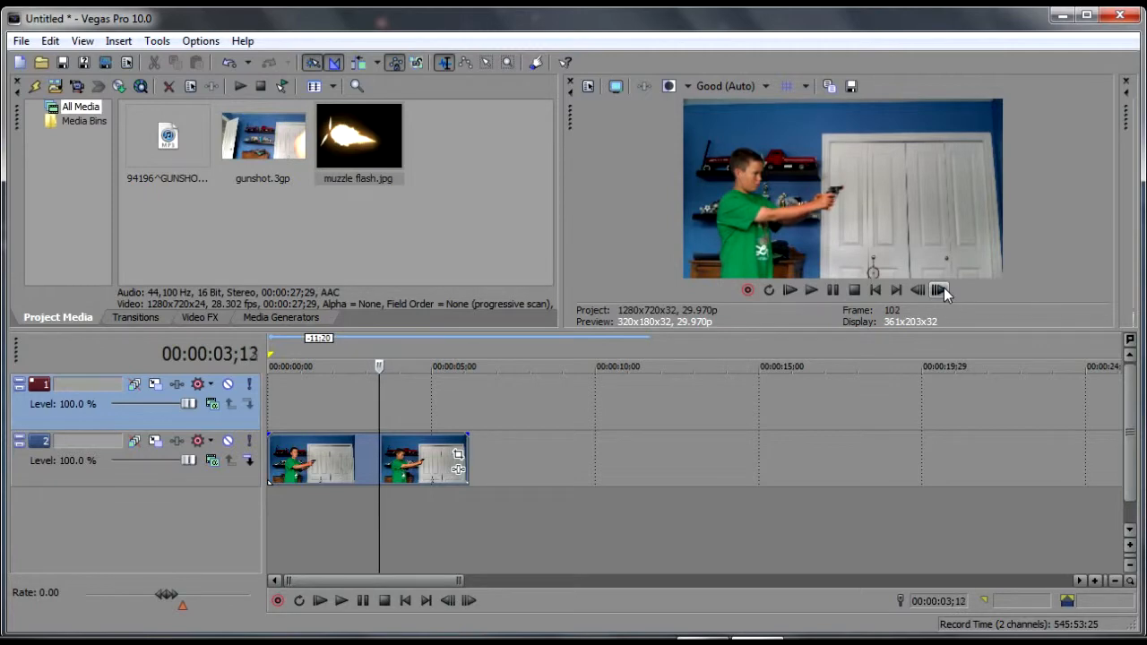
left_click(939, 289)
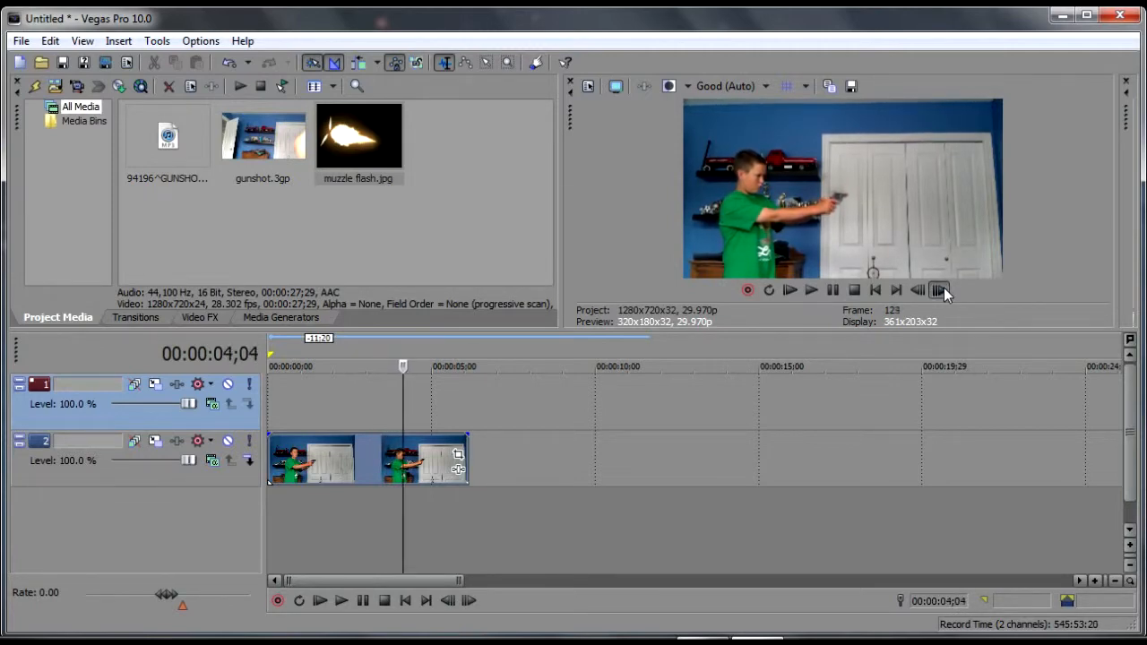
left_click(917, 290)
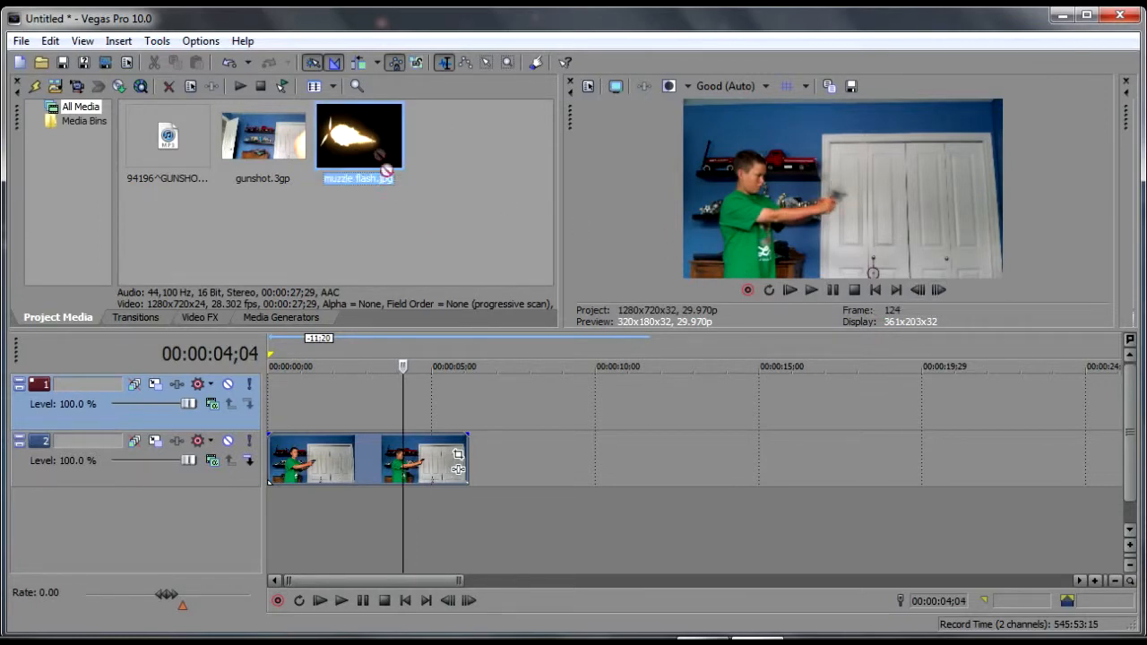
Place muzzle flash.jpg on track 1 at 4;04 with Compositing Mode set to Add.
left_click_drag(358, 134, 439, 402)
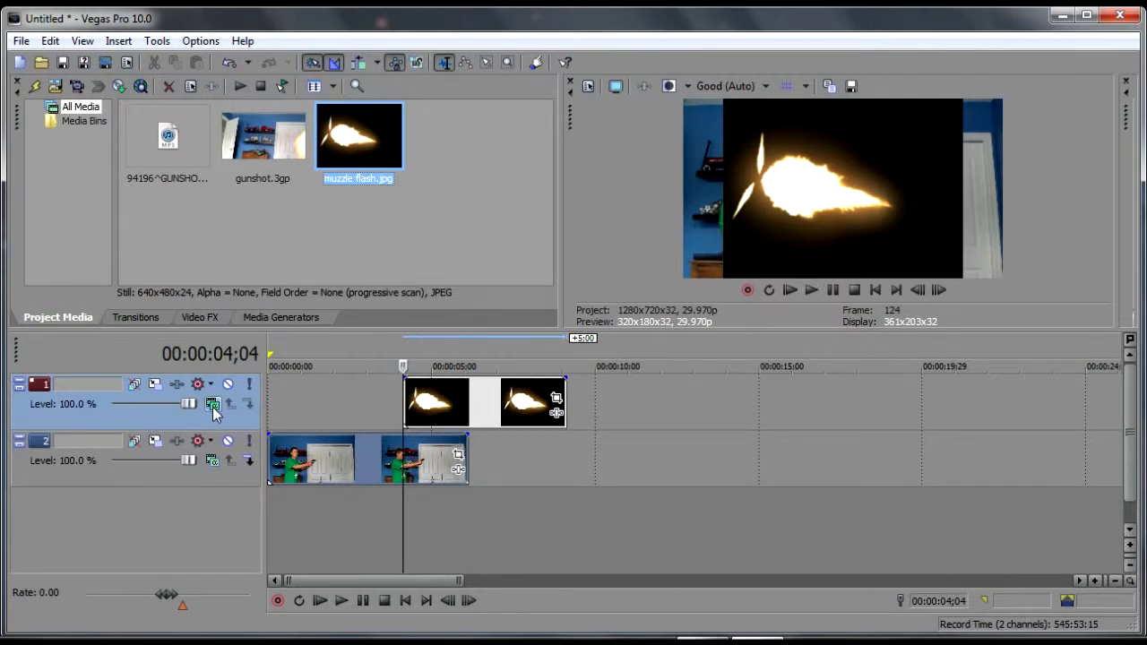
left_click(212, 403)
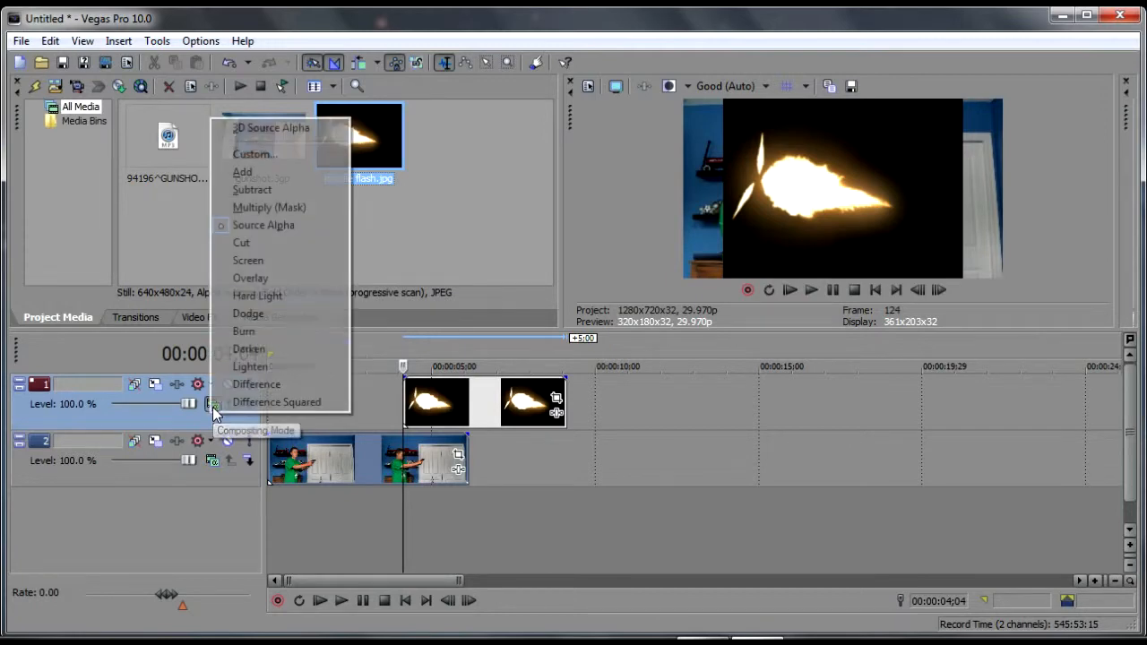
left_click(248, 260)
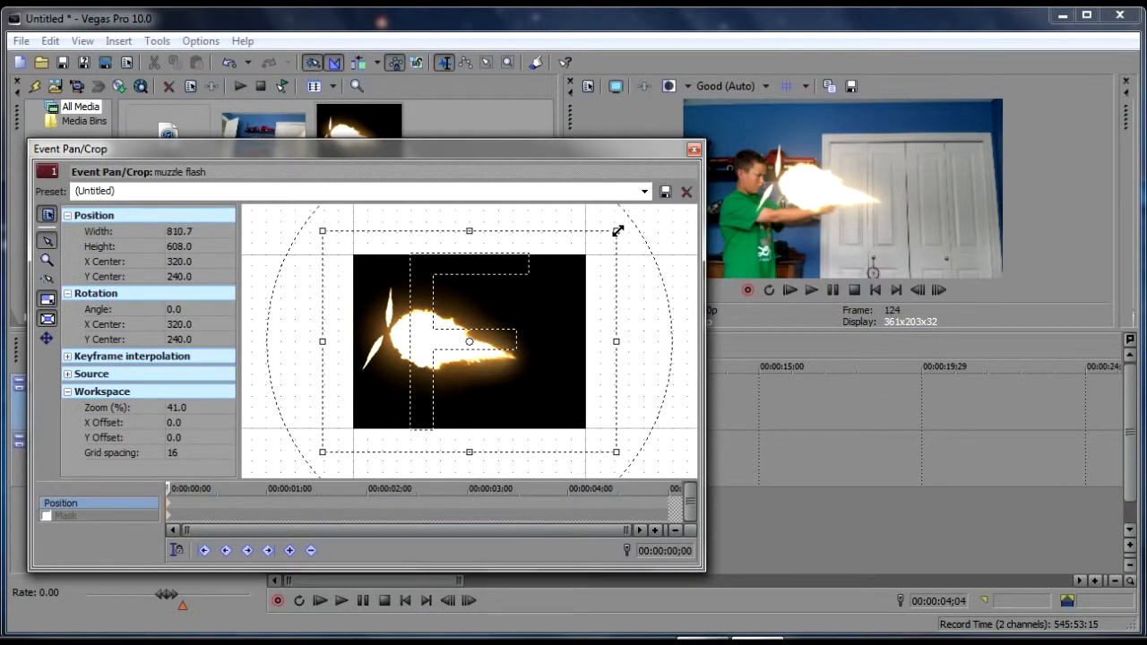
Move the flash onto the barrel tip and rotate it about 10.8° in Pan/Crop.
left_click_drag(471, 341, 428, 317)
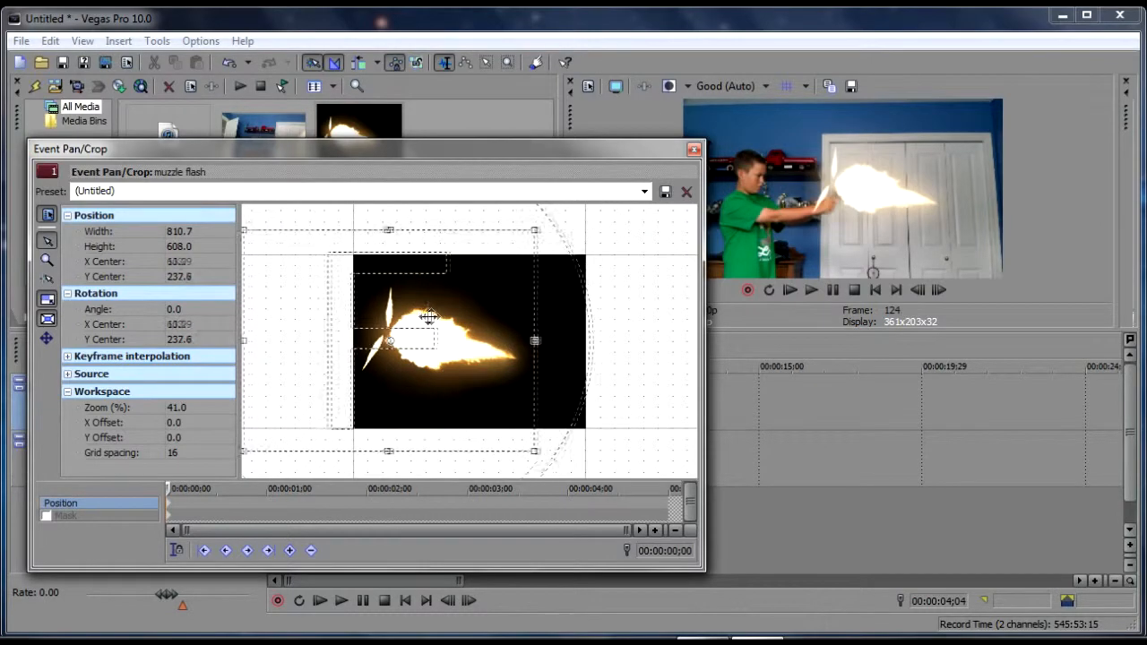
left_click_drag(428, 316, 434, 301)
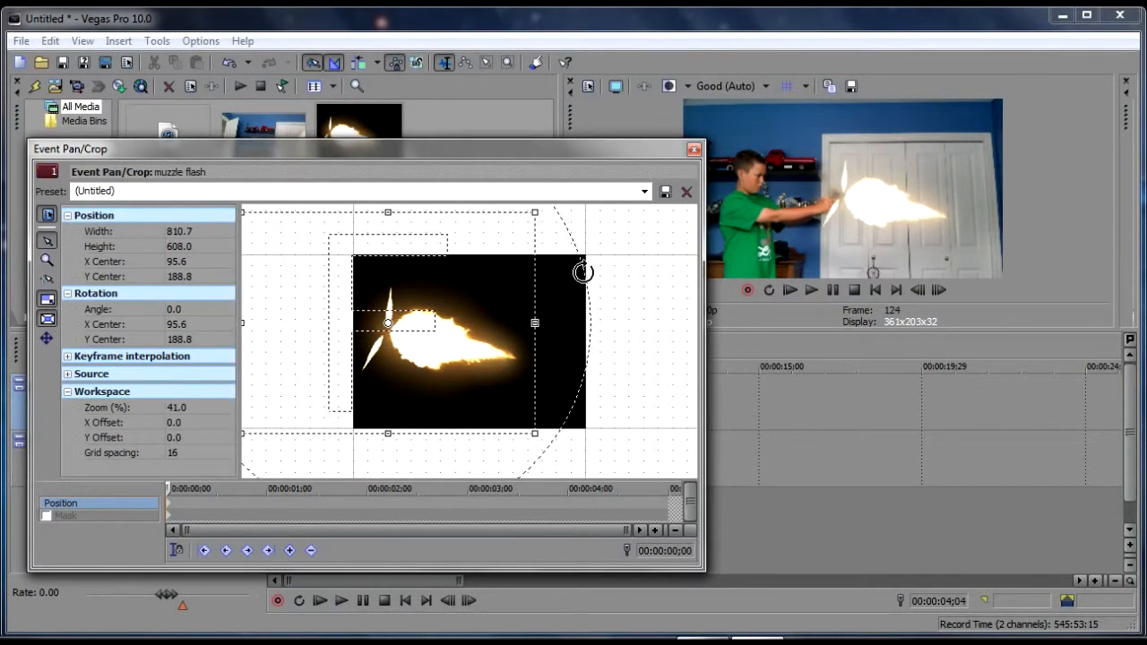
left_click_drag(583, 272, 579, 305)
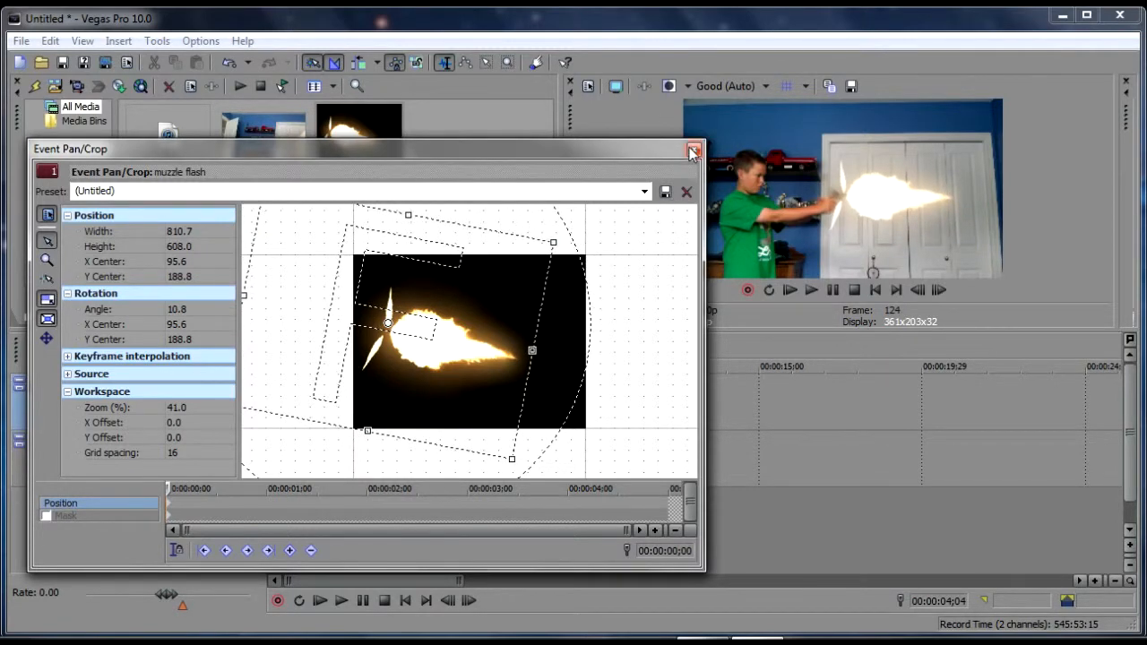
left_click(692, 149)
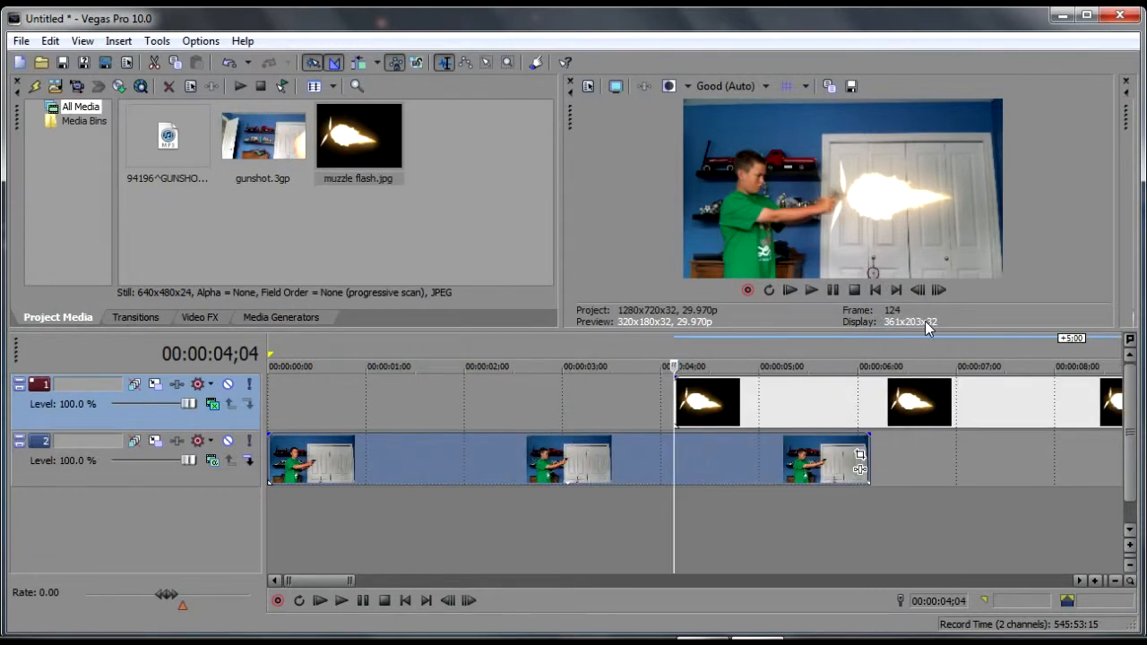
Split the muzzle flash one frame after 4;04 and delete the remainder.
left_click(938, 289)
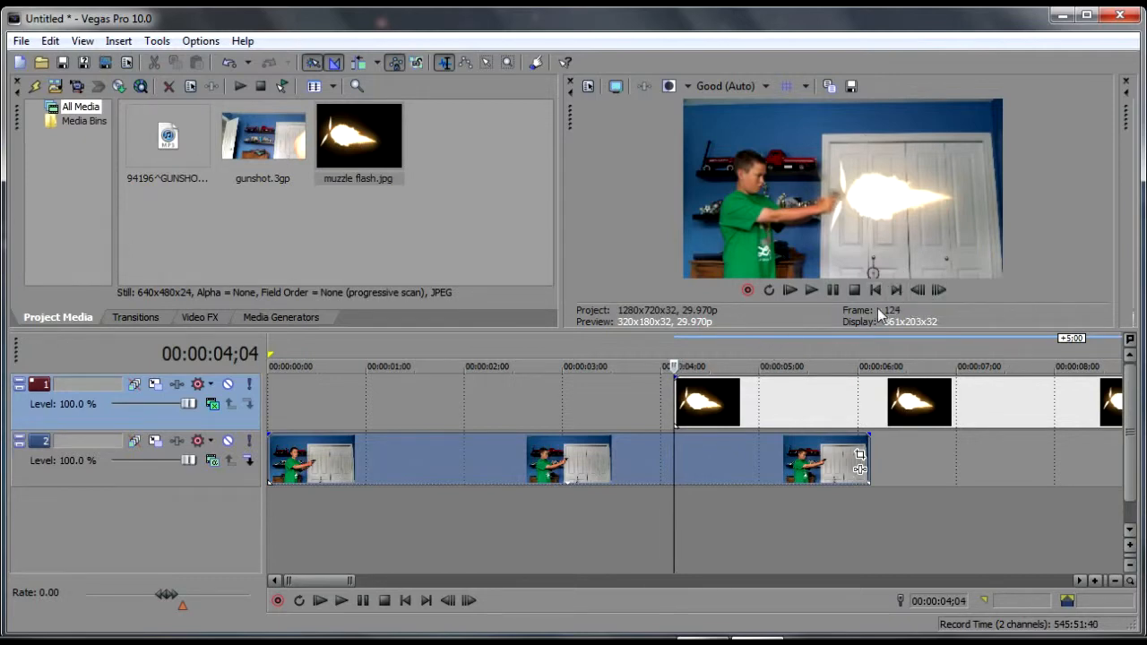
left_click(938, 289)
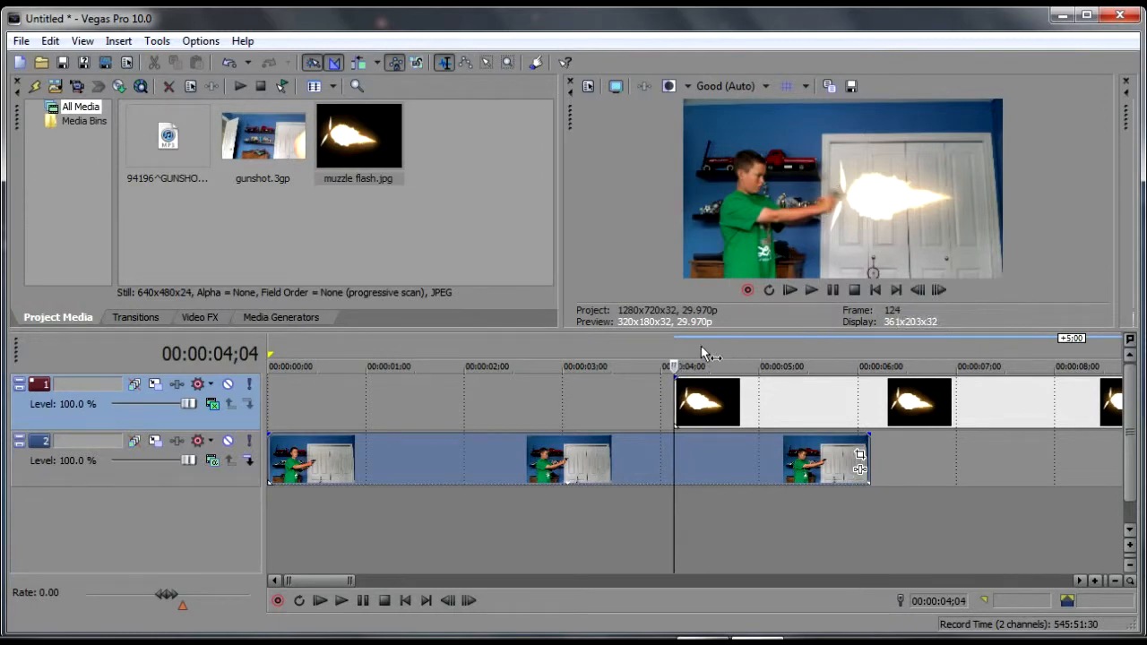
left_click(940, 290)
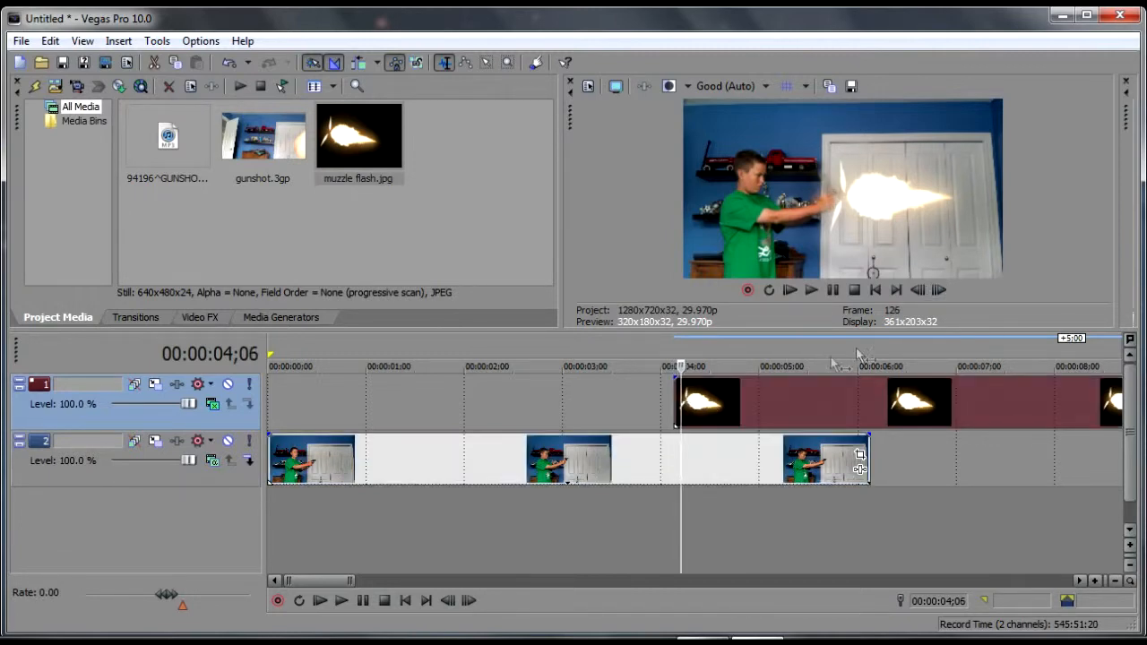
left_click(918, 289)
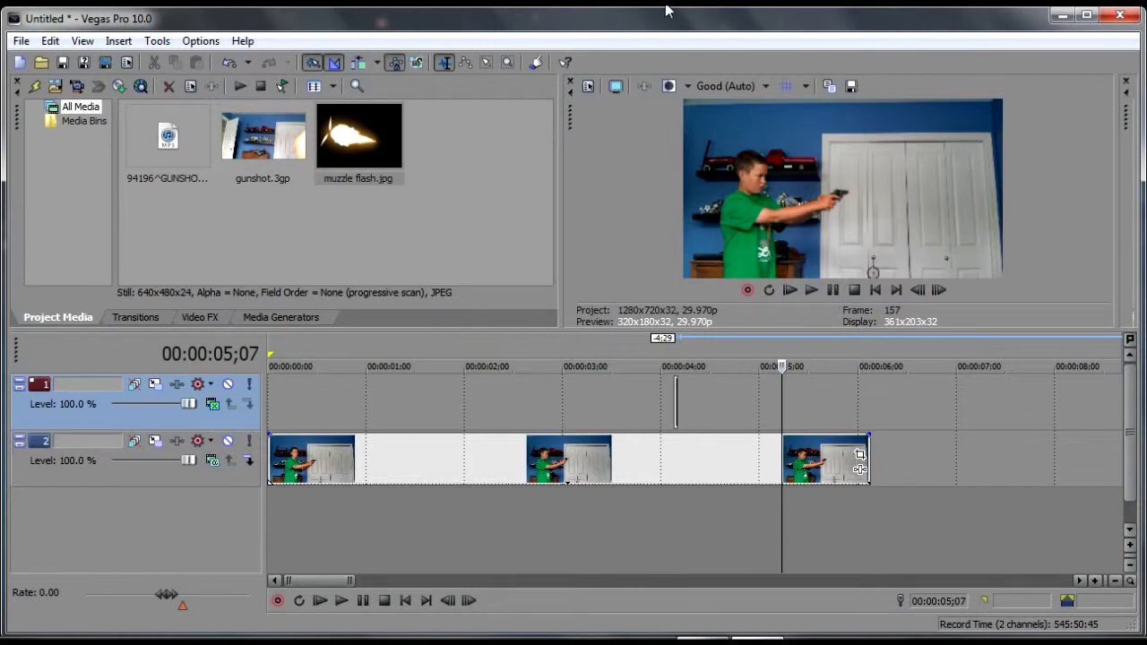
mouse_move(648, 51)
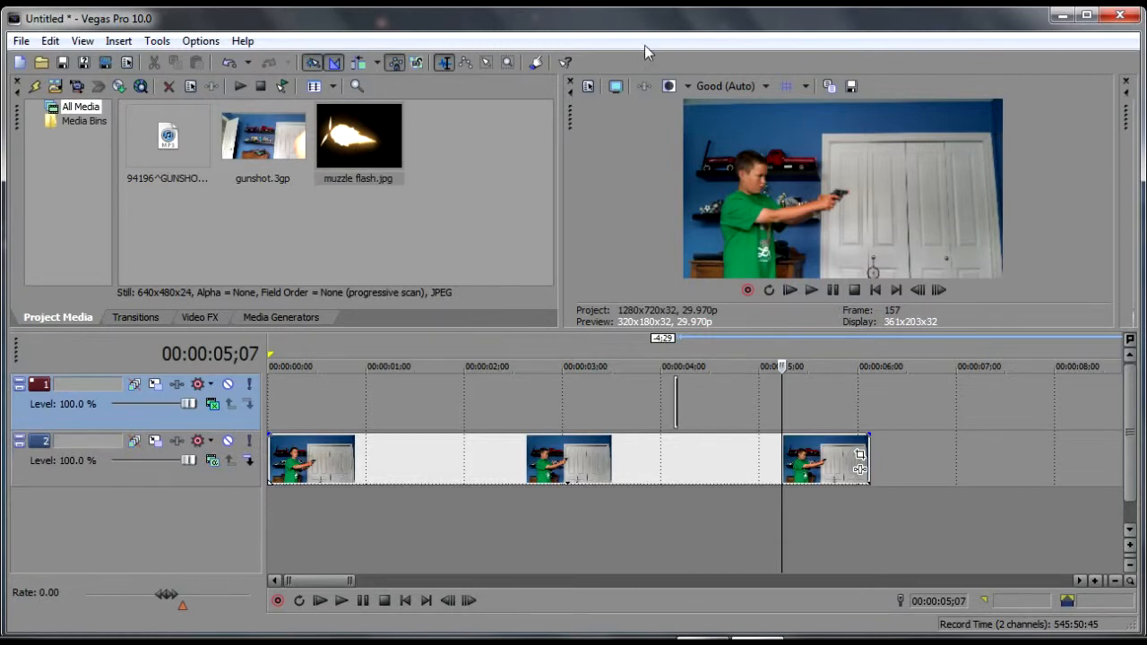
mouse_move(866, 227)
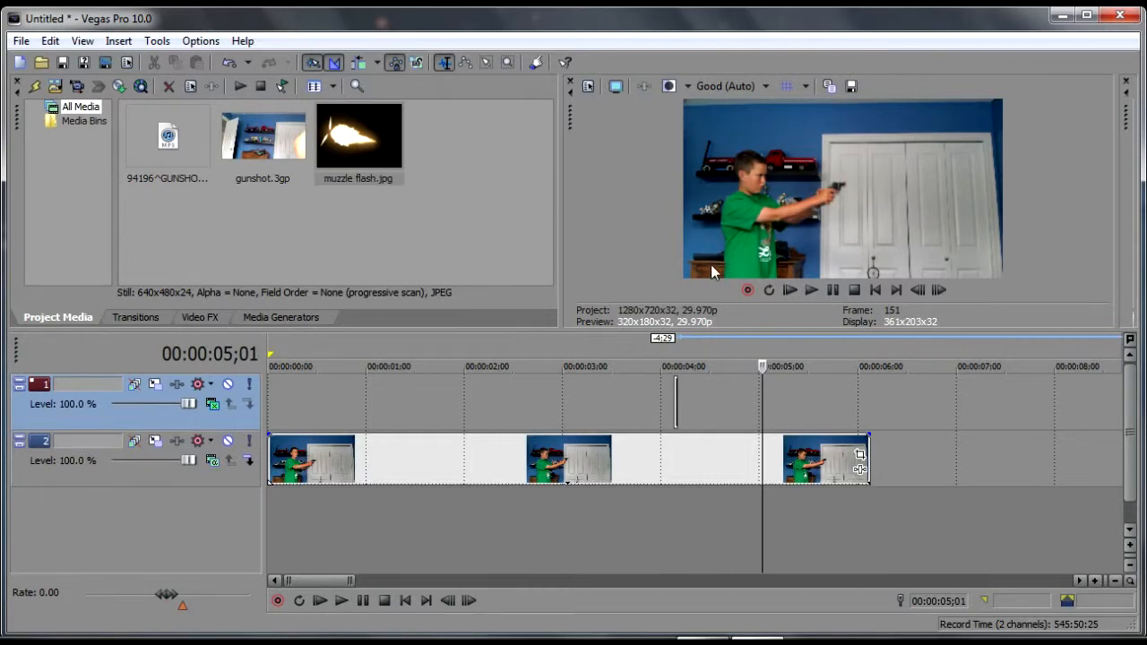
mouse_move(625, 388)
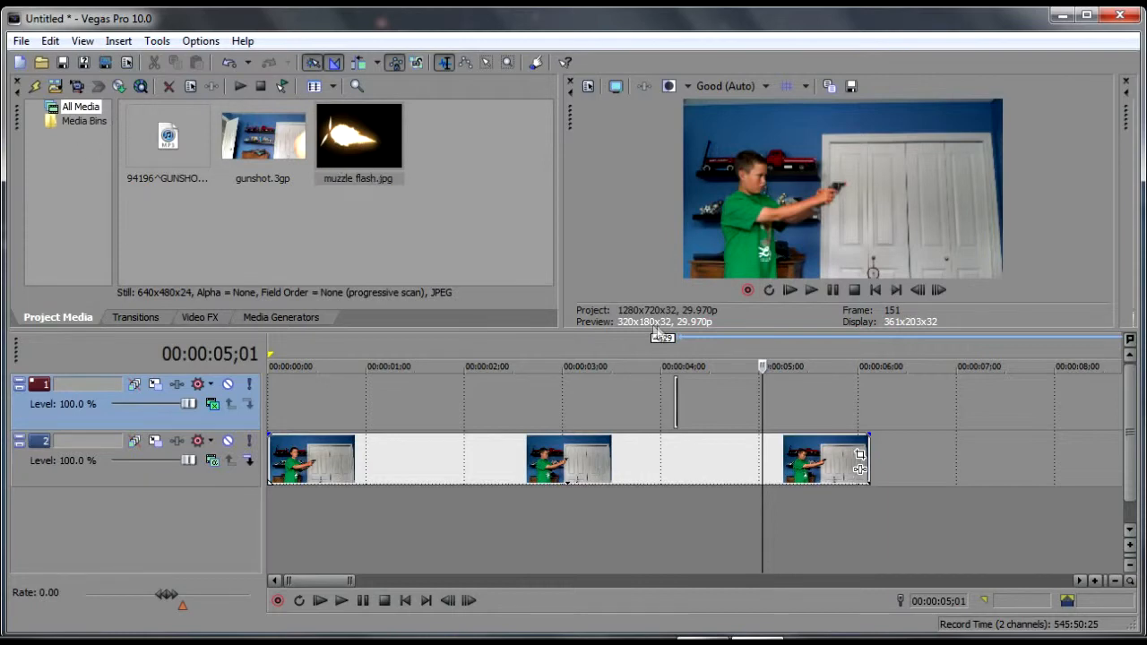
mouse_move(168, 136)
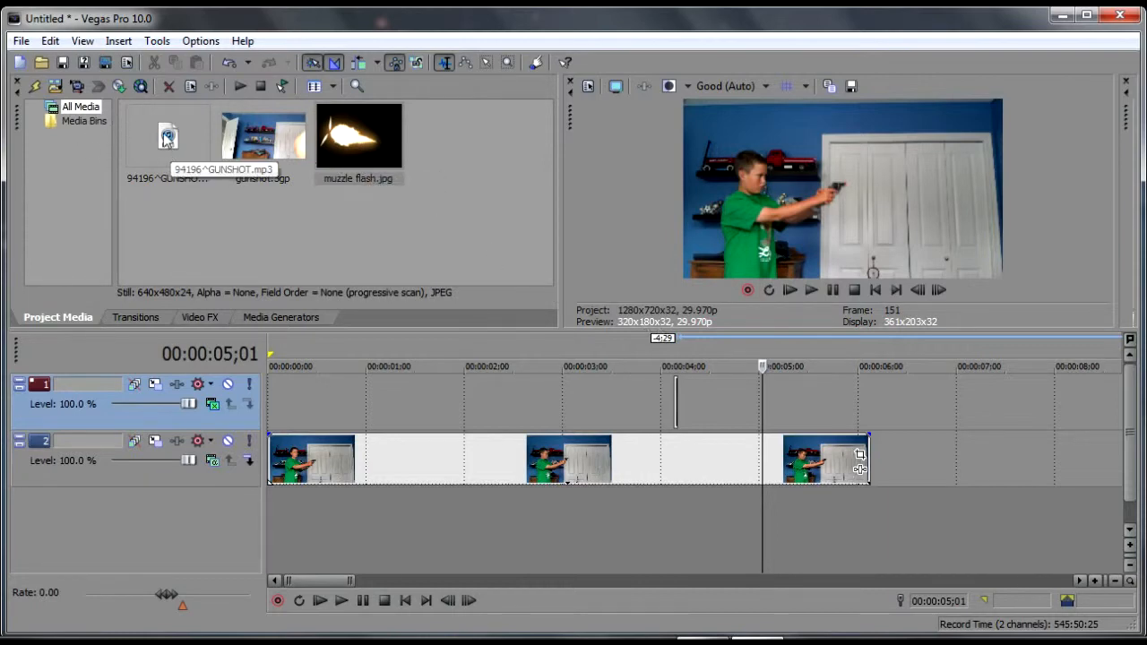
mouse_move(177, 491)
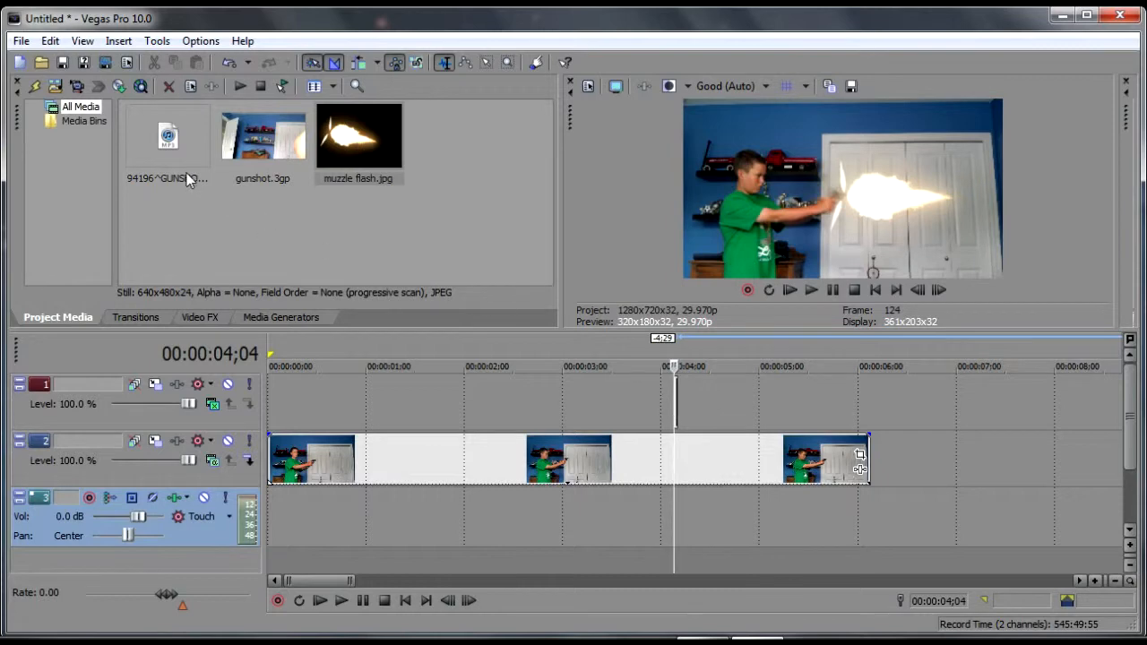
Place the gunshot mp3 at 4;04, trim its lead-in to the flash, and play to check.
left_click(167, 134)
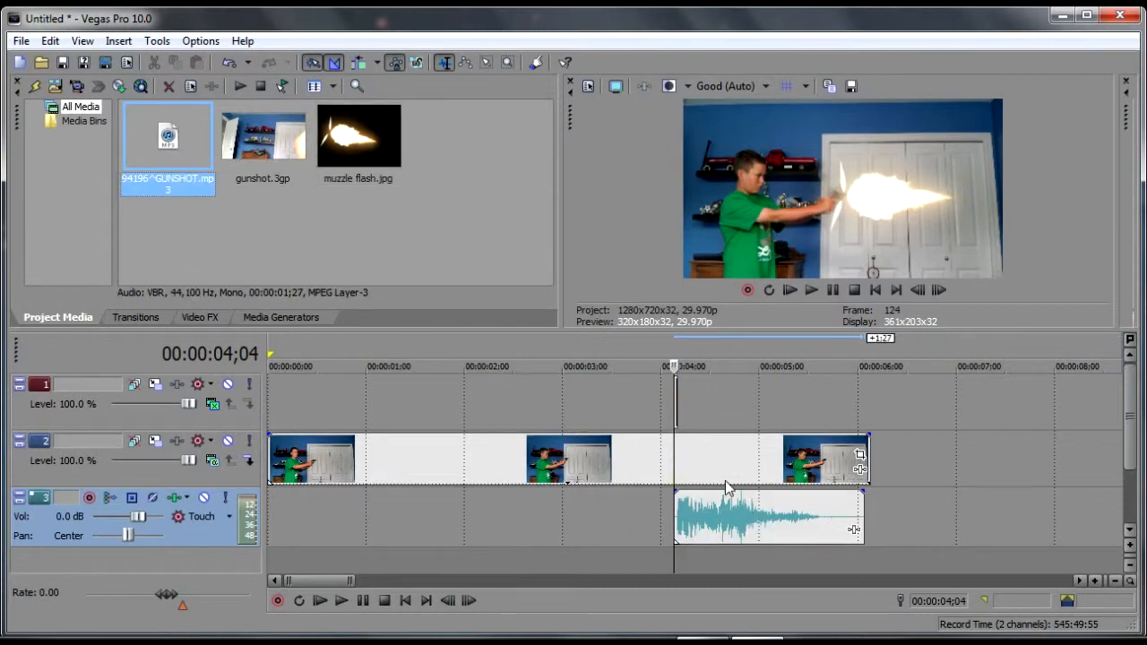
left_click(404, 600)
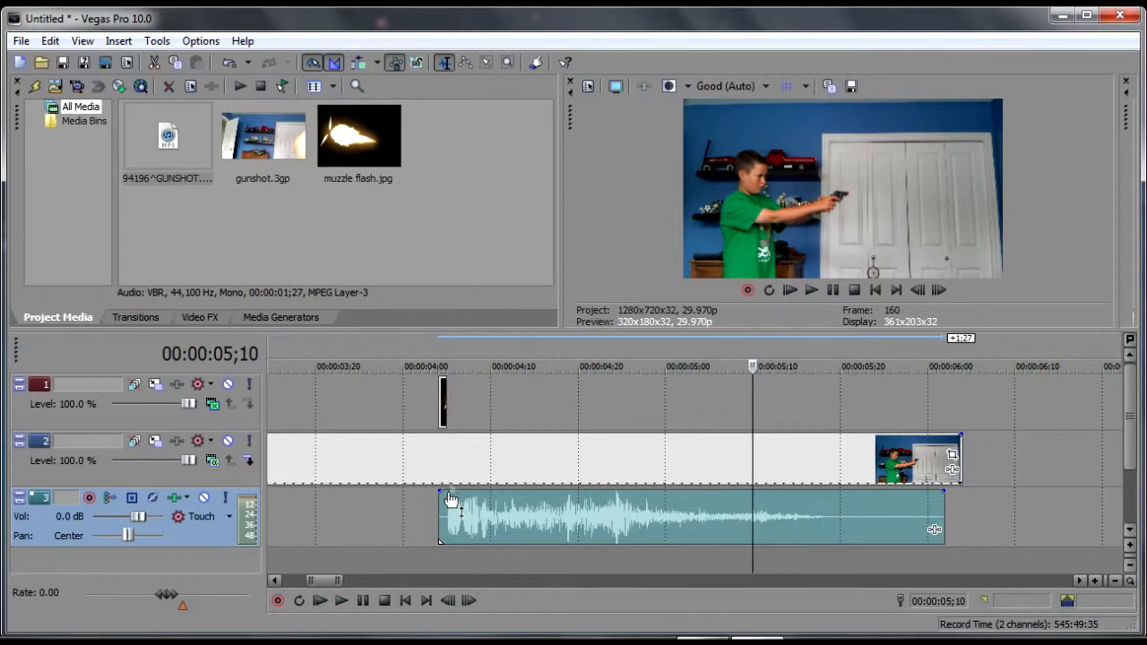
left_click_drag(753, 367, 446, 367)
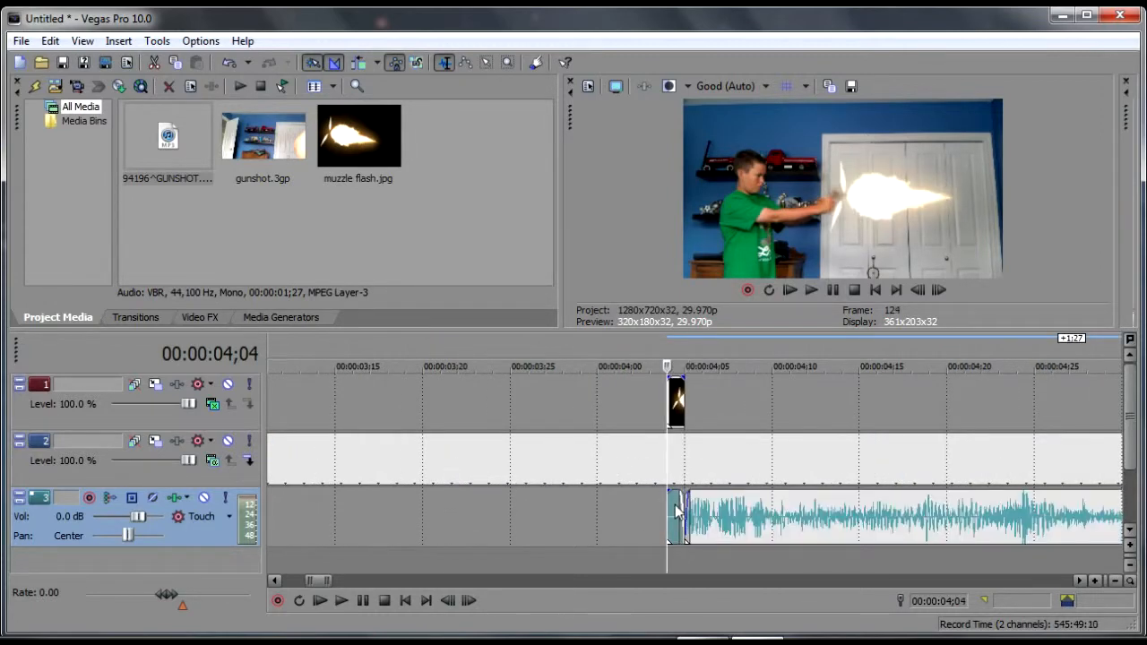
left_click_drag(672, 497, 690, 498)
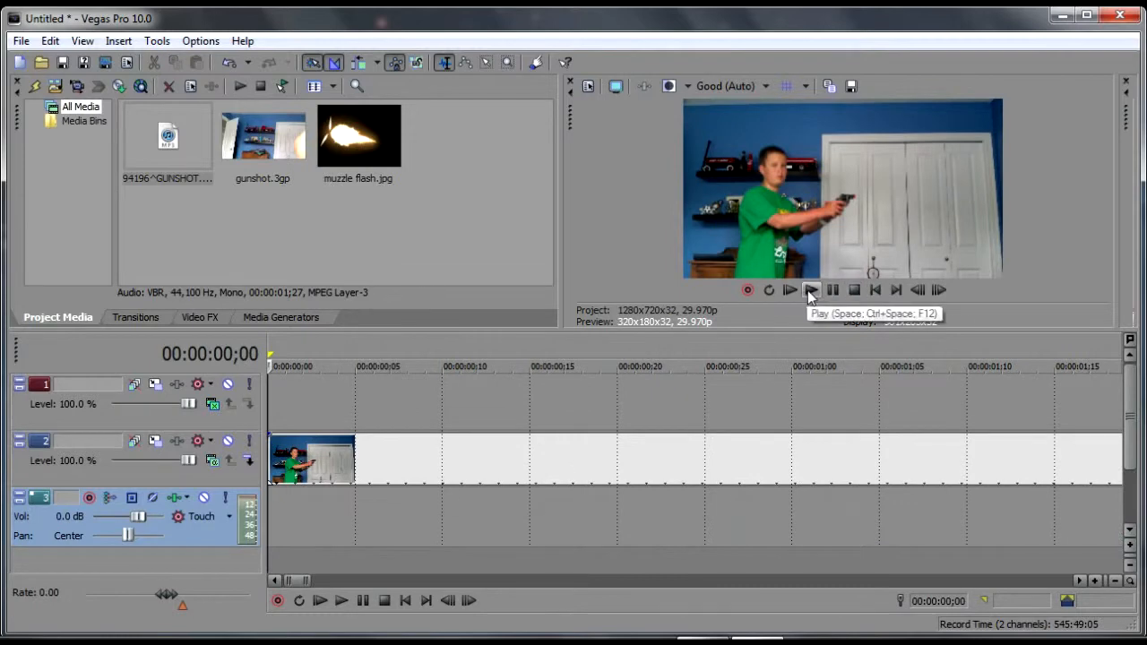
left_click(811, 289)
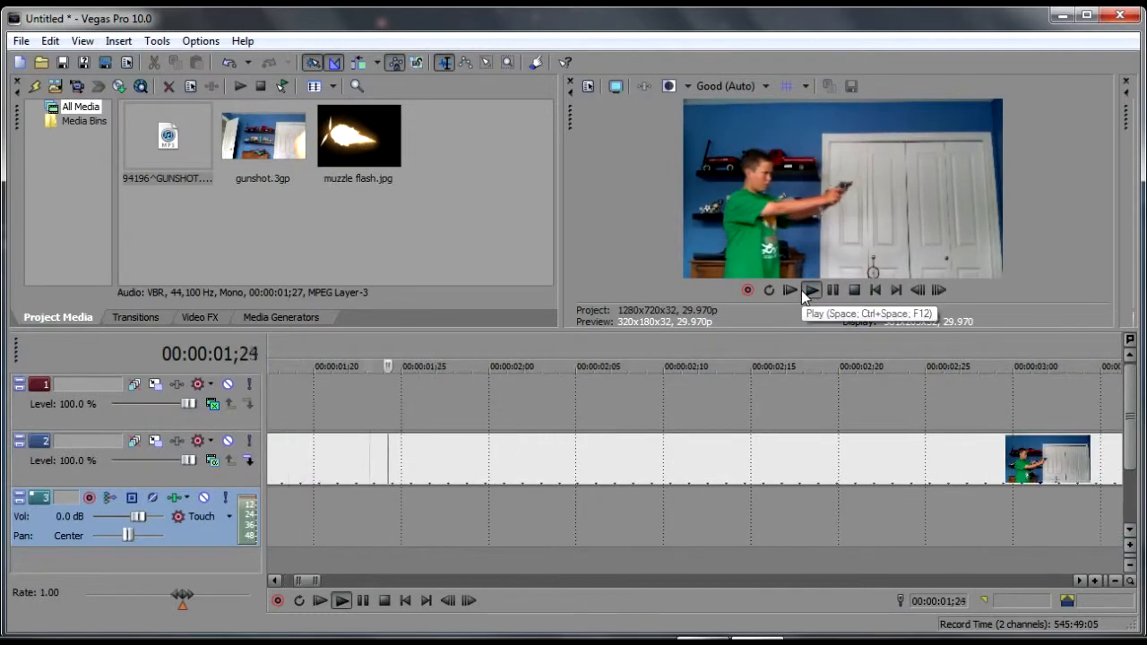
left_click(789, 289)
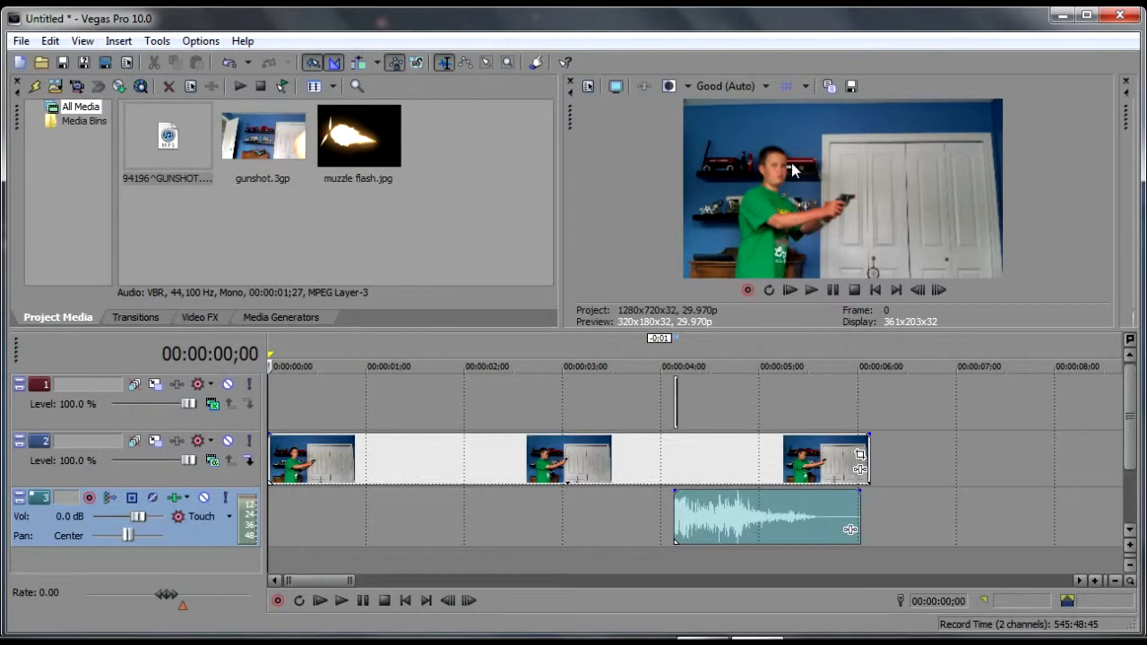
mouse_move(677, 363)
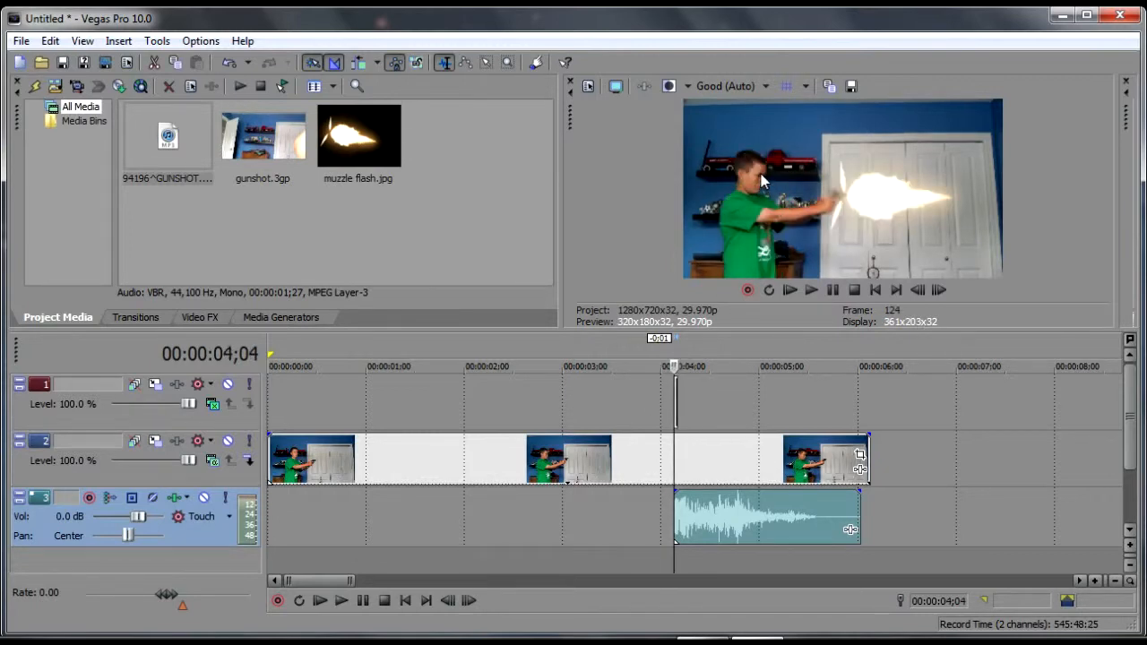
mouse_move(766, 213)
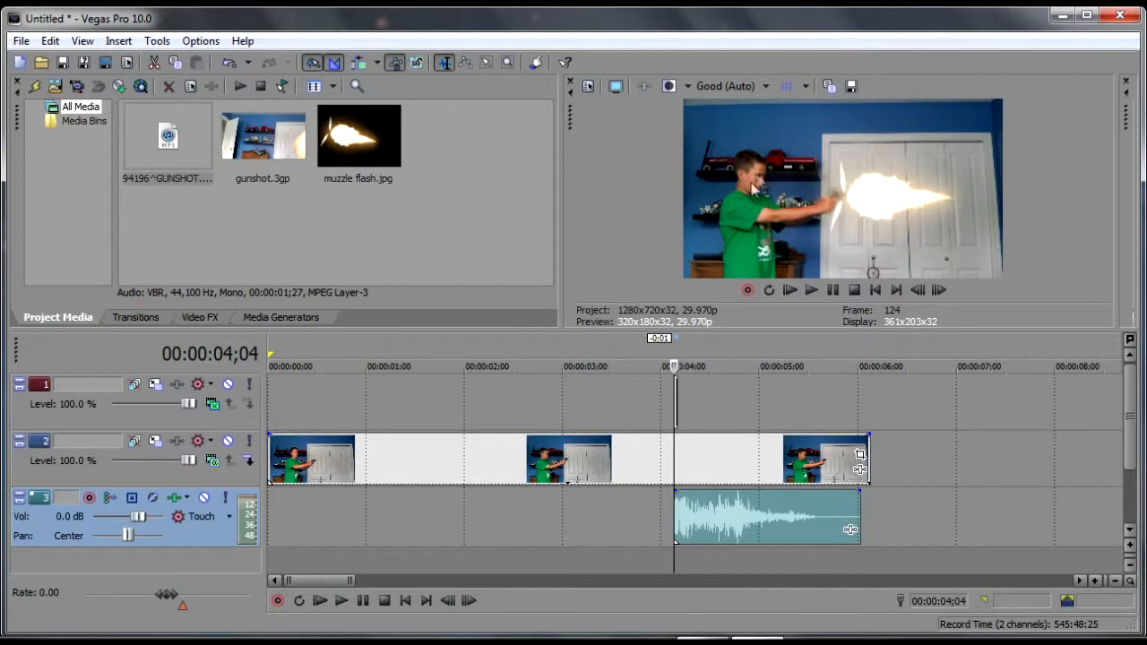
mouse_move(256, 428)
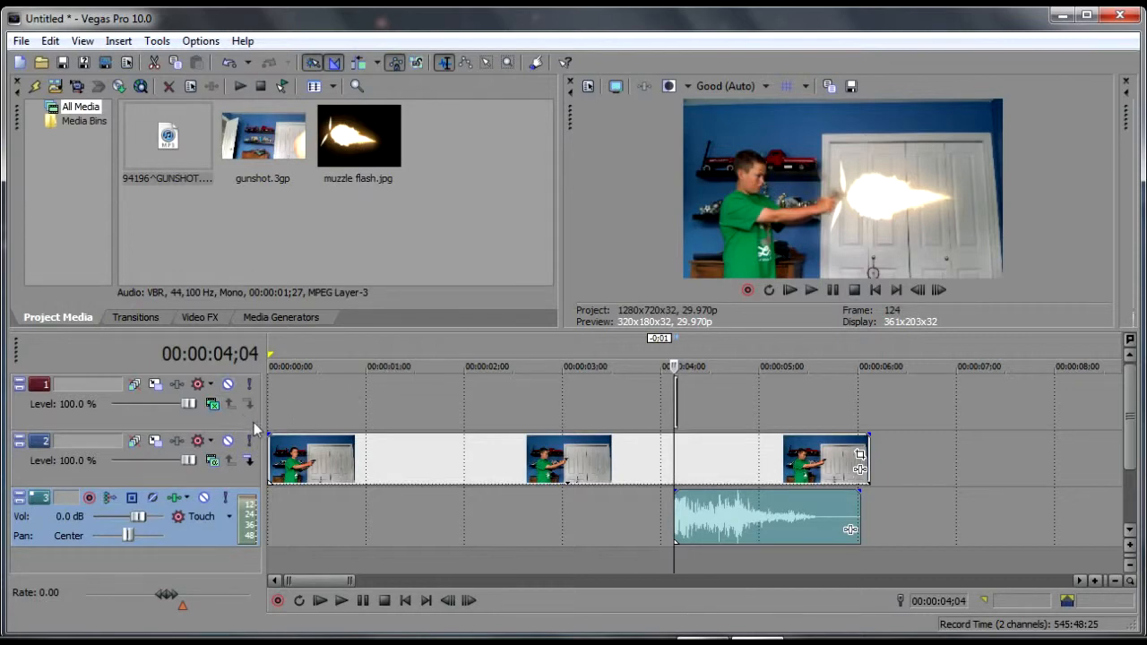
mouse_move(224, 479)
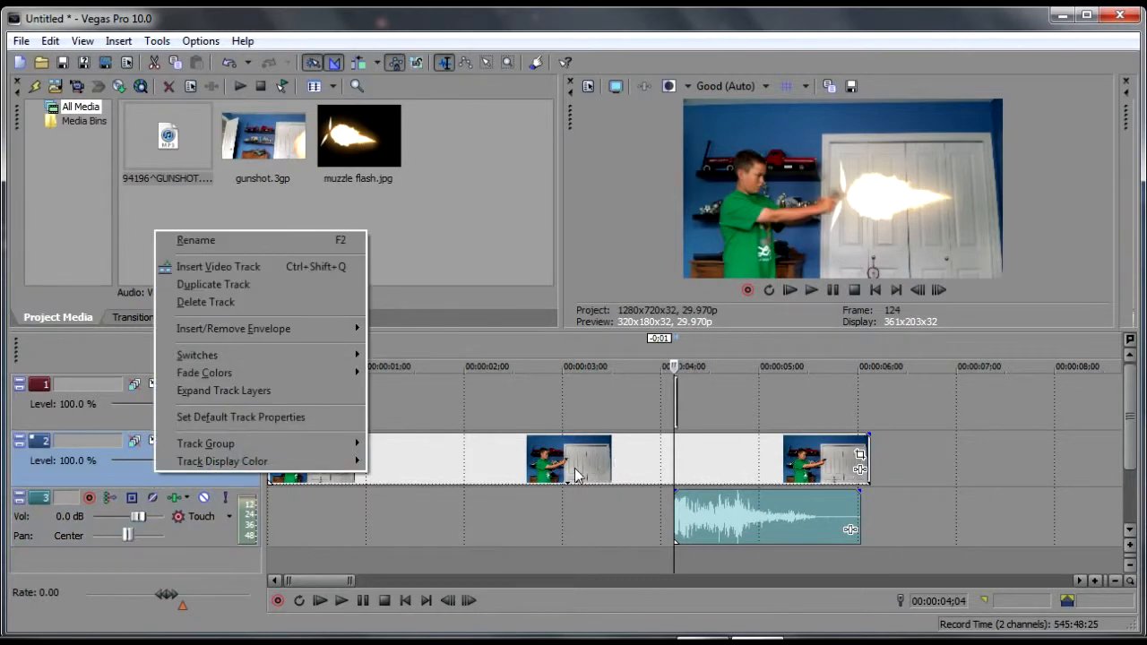
mouse_move(227, 289)
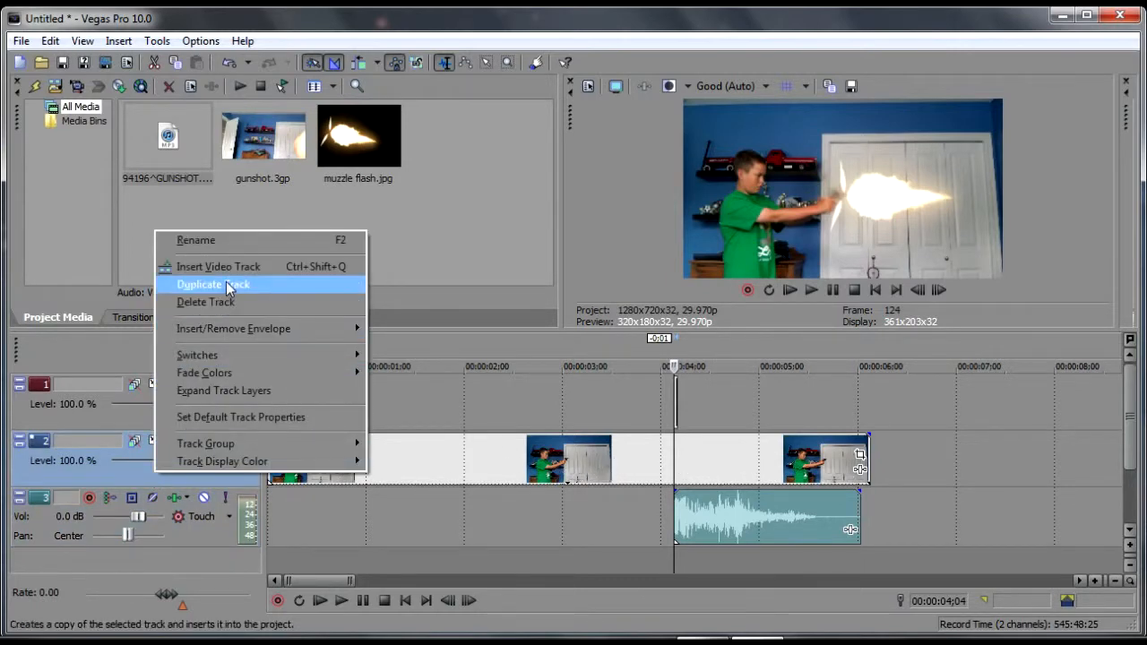
Duplicate the gunfire video track and step frames forward past the flash.
left_click(212, 284)
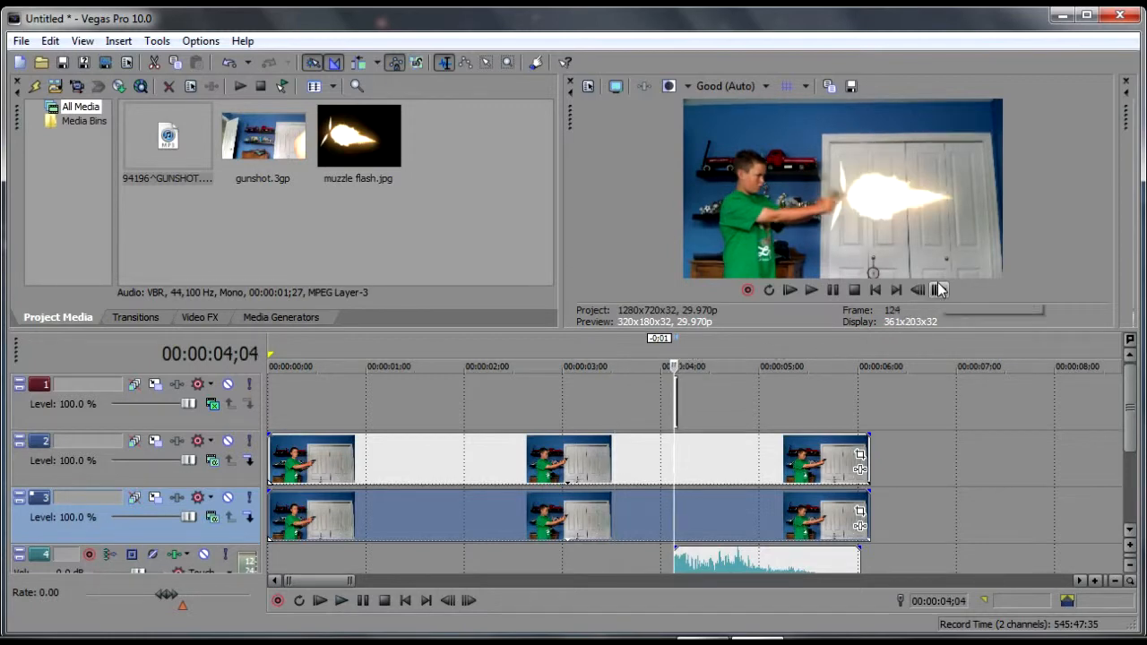
left_click(939, 289)
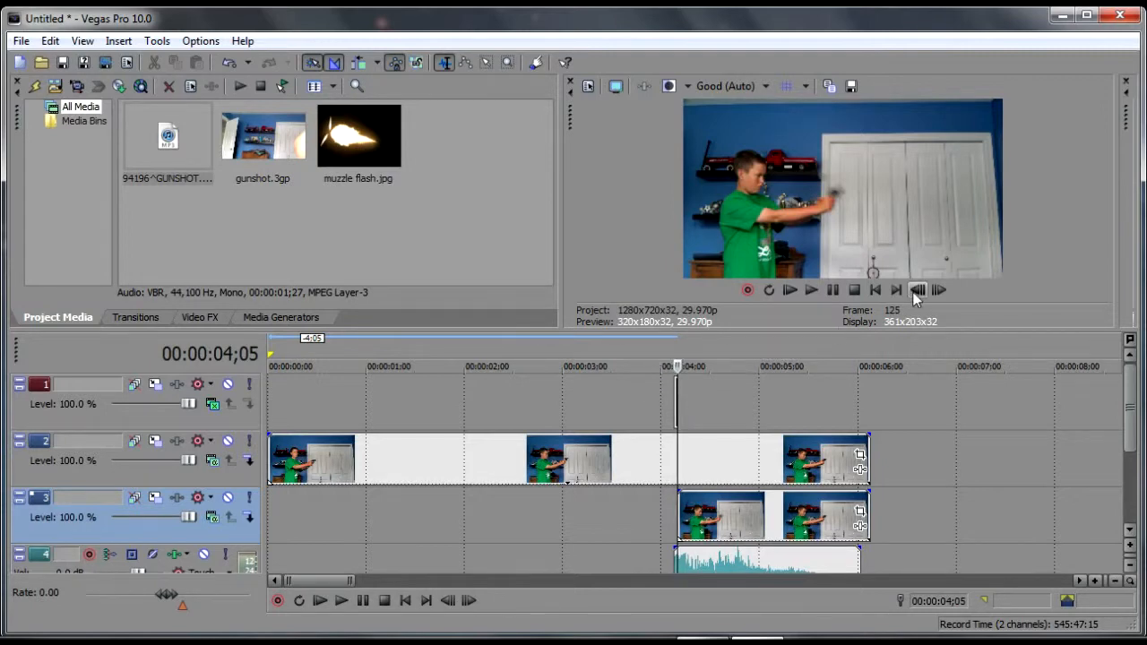
left_click(939, 289)
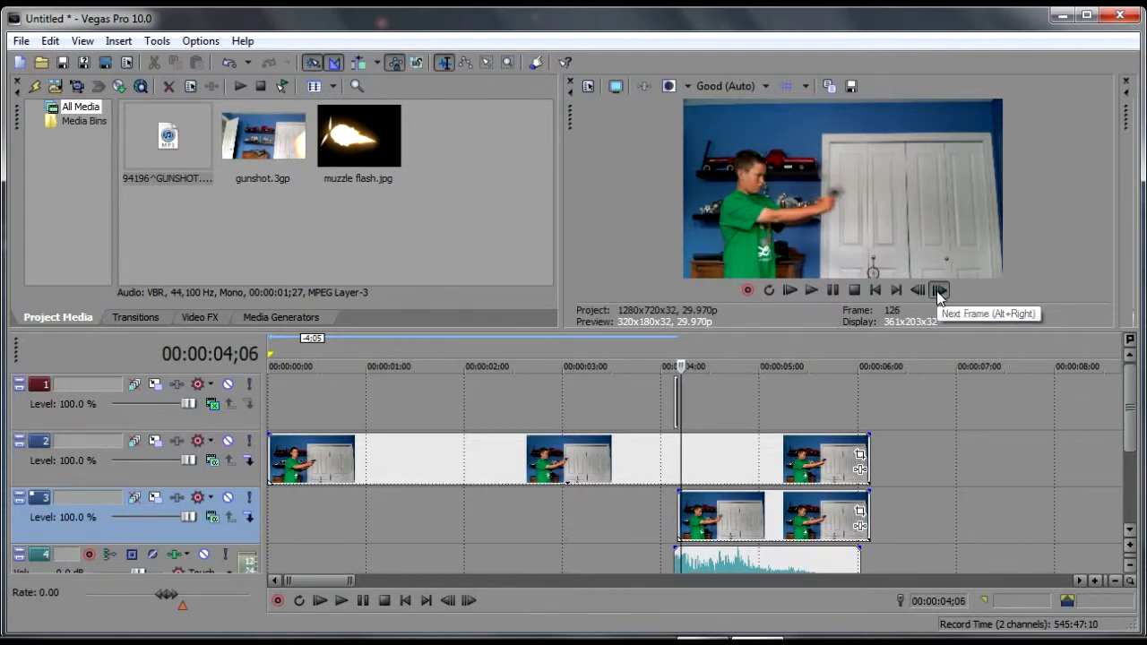
left_click(939, 290)
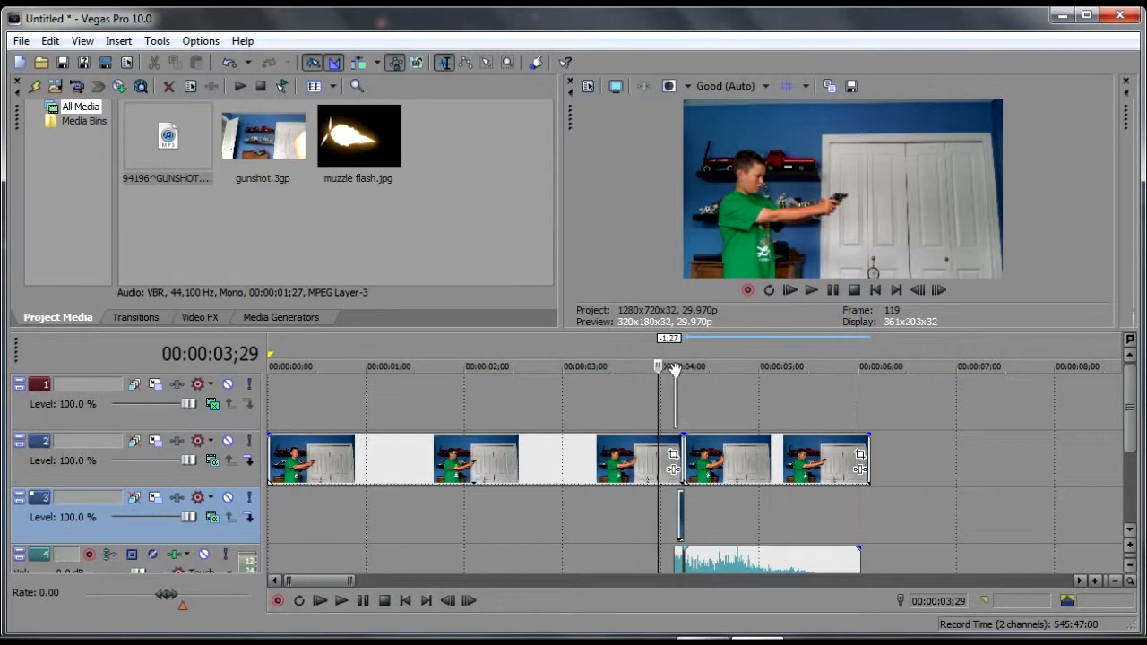
mouse_move(649, 436)
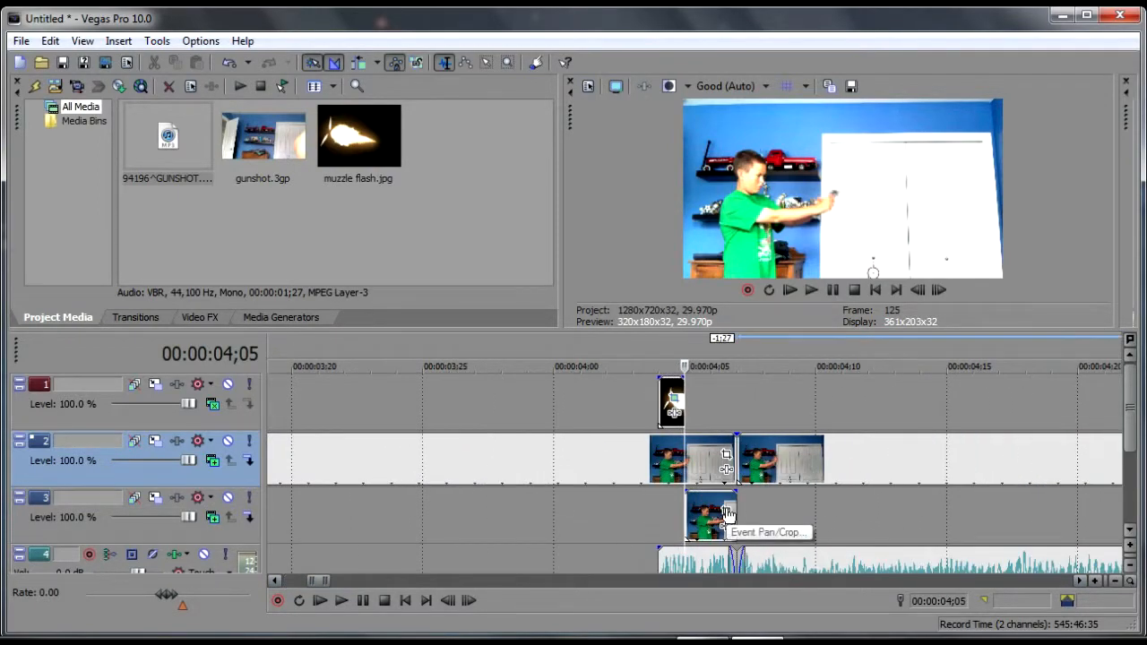
Enable masking on the copied frame in Pan/Crop and outline the boy's face.
left_click(725, 515)
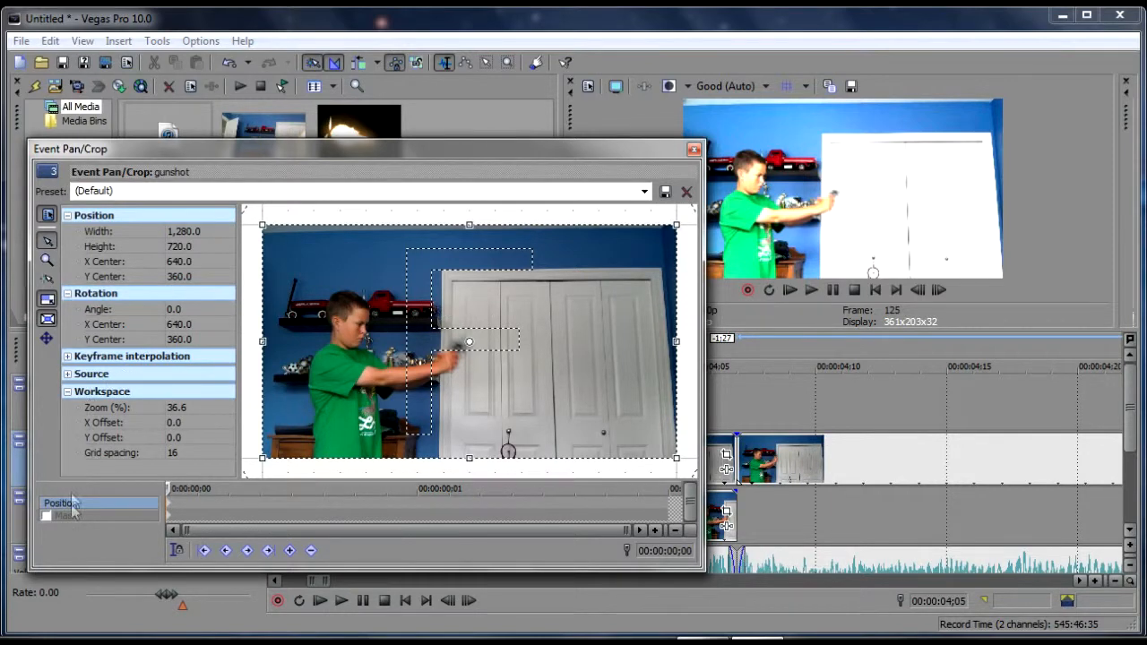
left_click(46, 261)
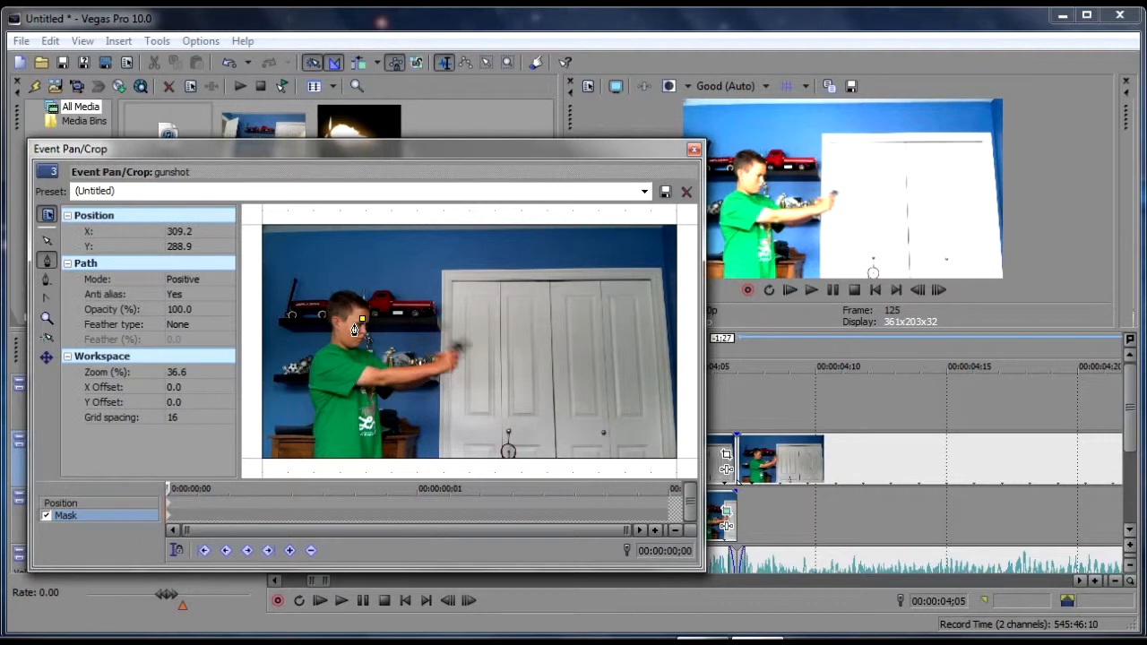
left_click_drag(357, 327, 355, 350)
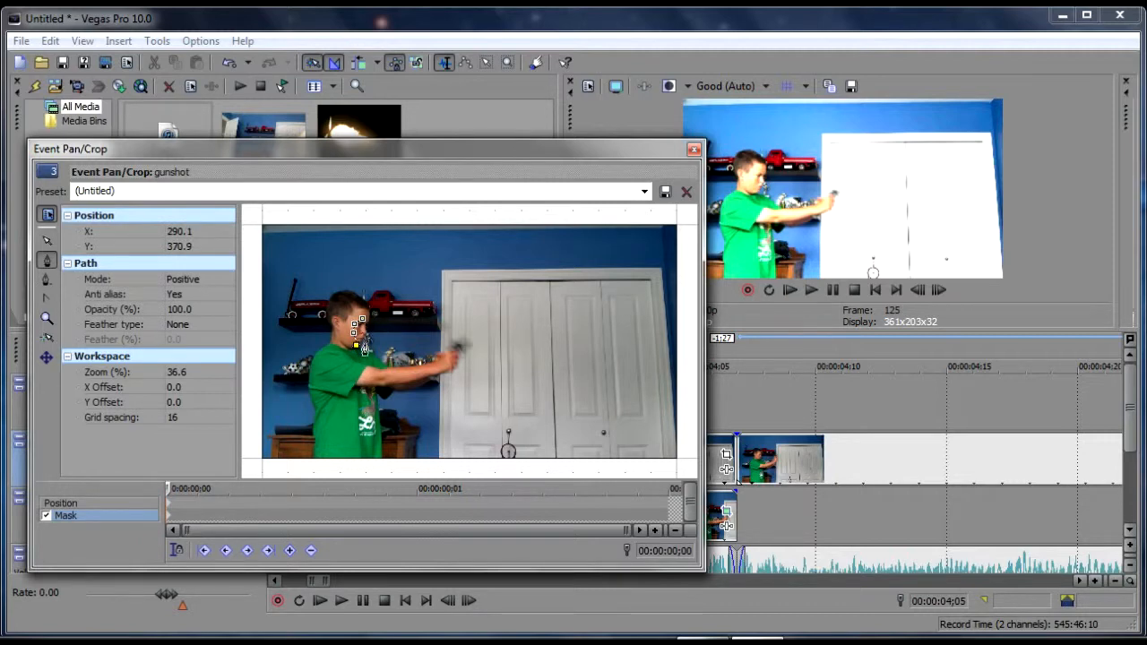
left_click_drag(359, 347, 366, 336)
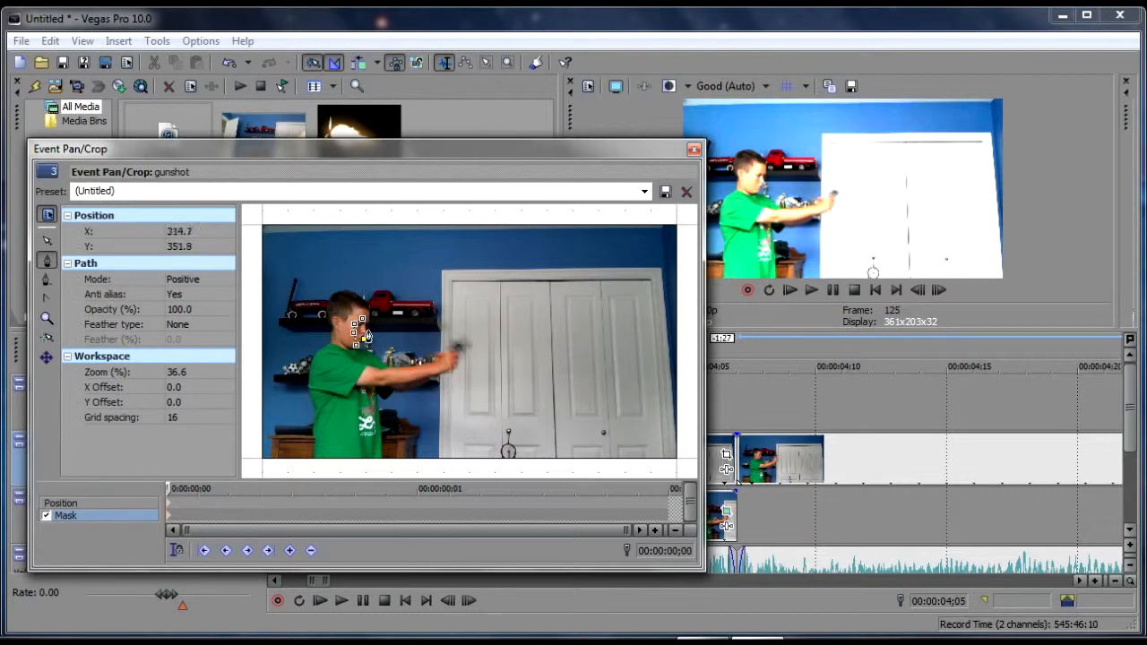
left_click_drag(358, 332, 363, 323)
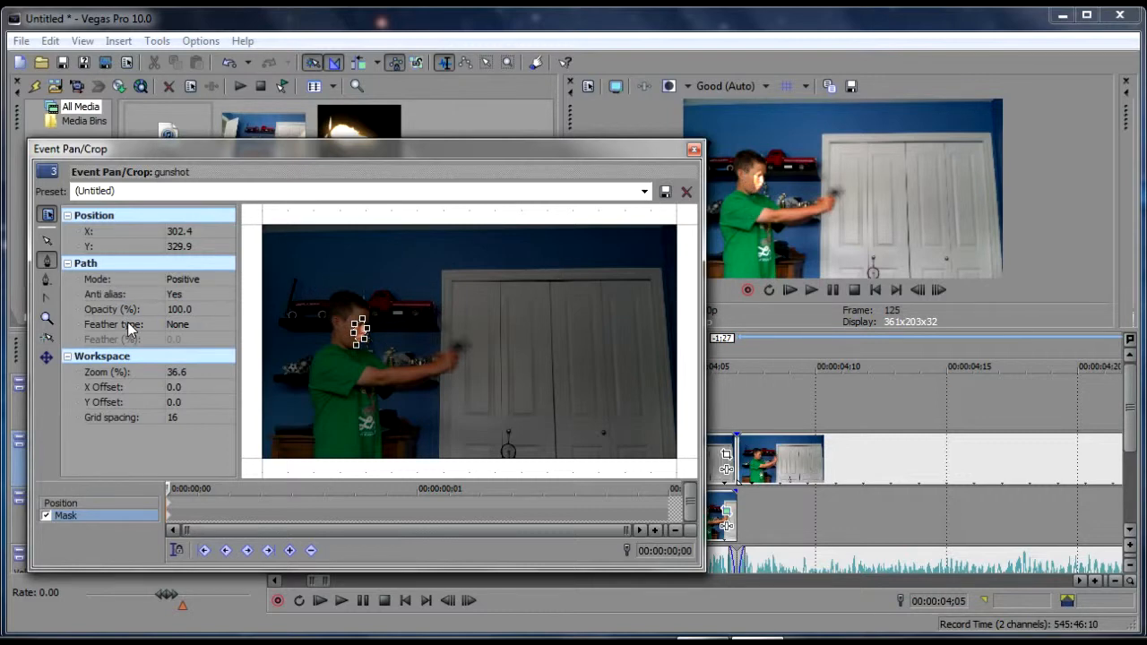
Give the face mask Feather type Out, Opacity 65 and Feather 4%.
left_click(197, 323)
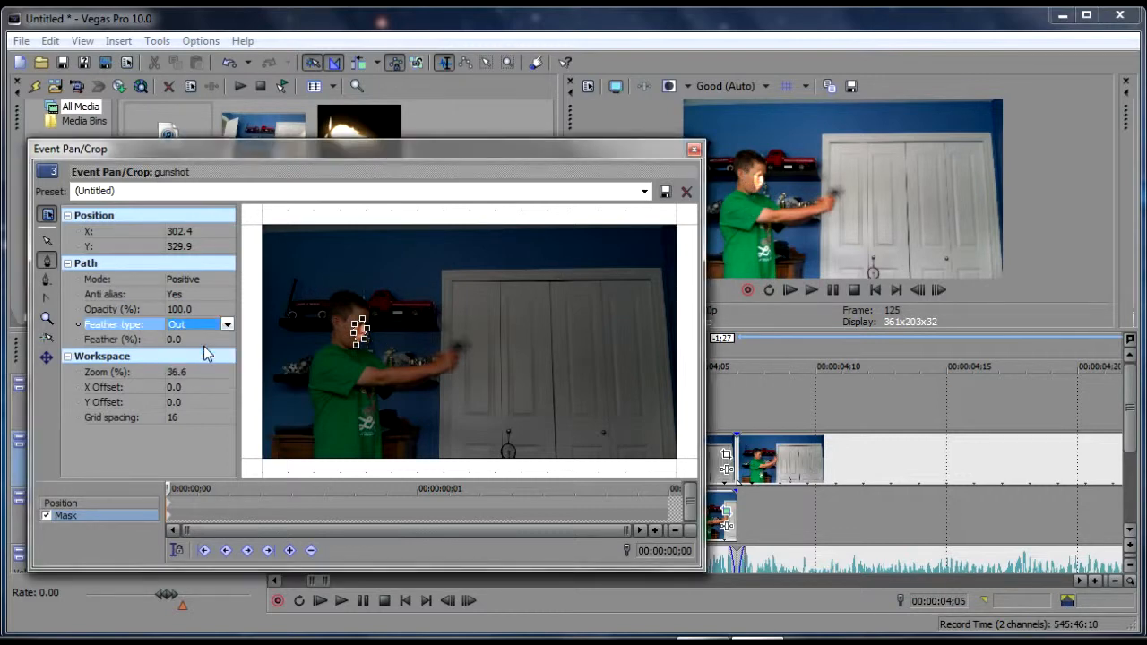
left_click(193, 338)
type("65")
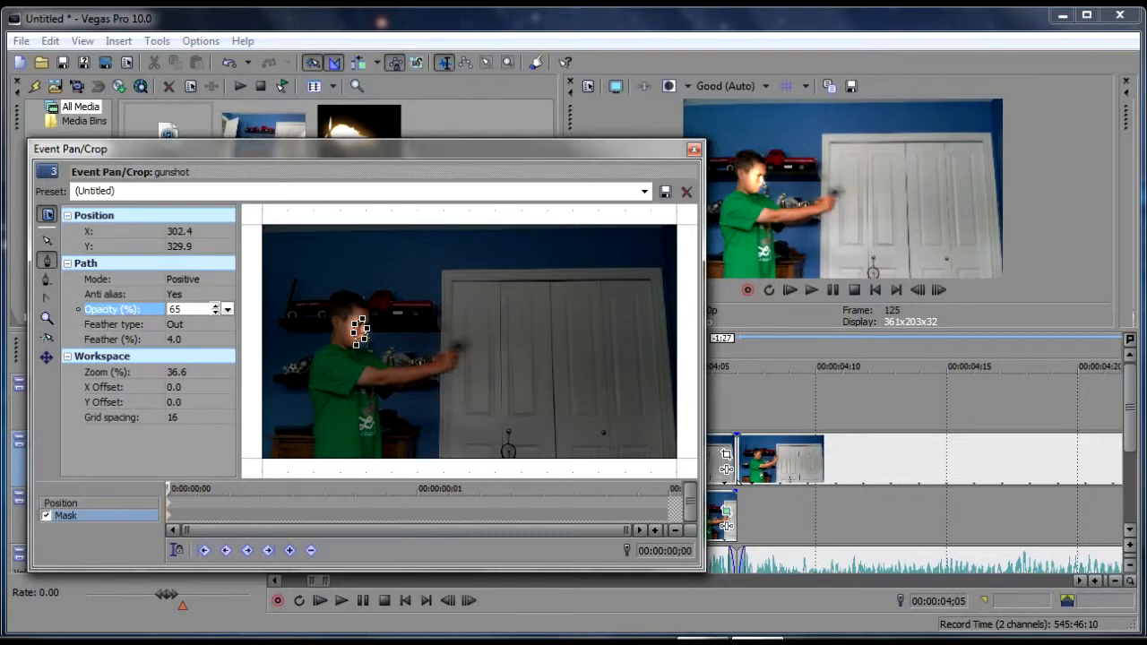
left_click(188, 324)
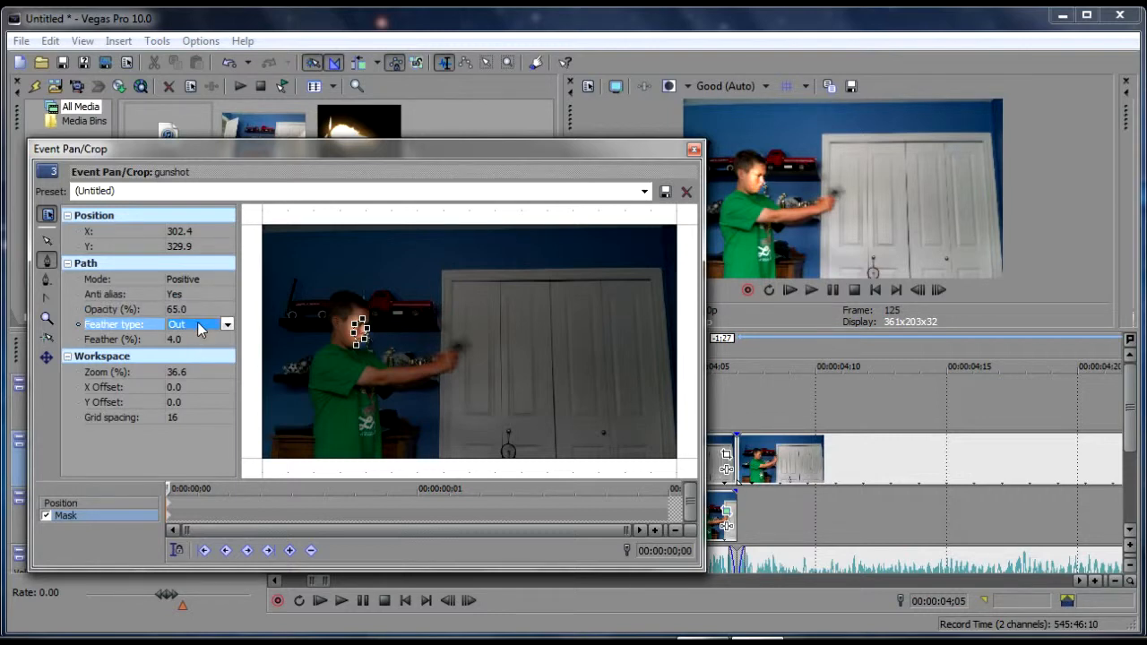
mouse_move(233, 383)
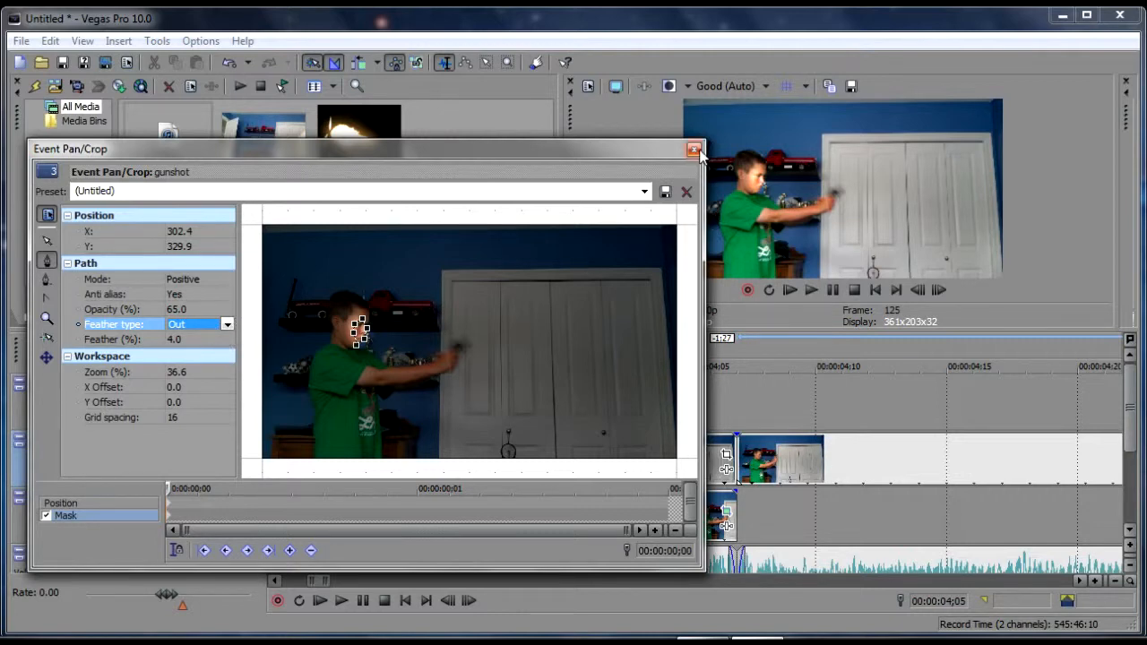
mouse_move(696, 149)
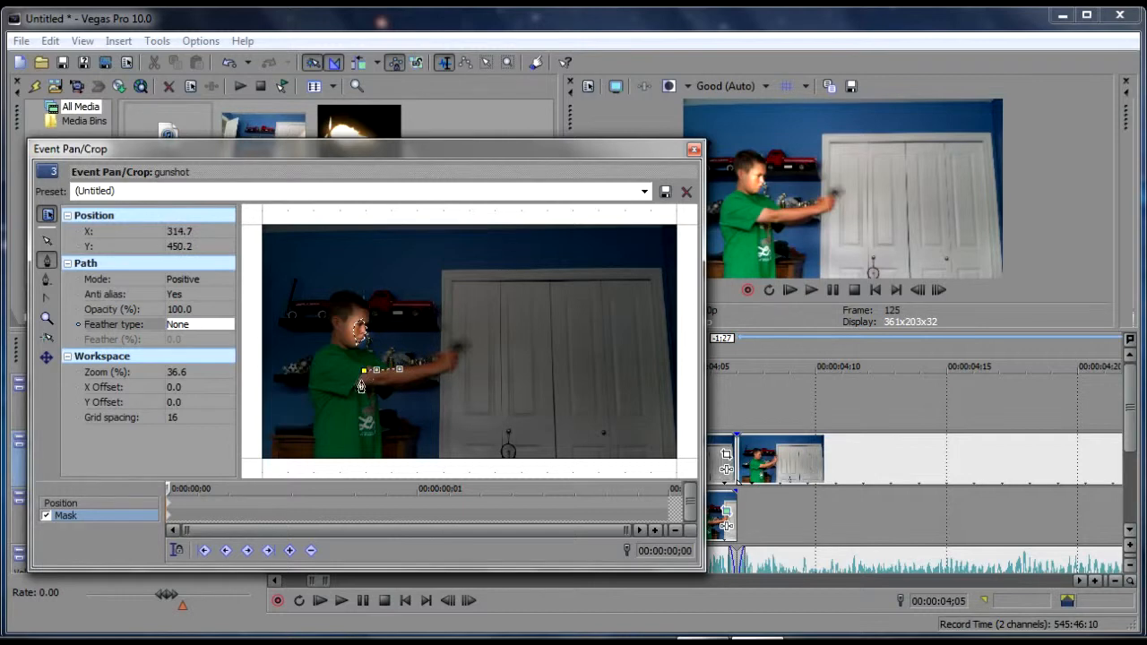
Outline the outstretched arm with a mask at opacity 65 and feather 4.
left_click_drag(361, 384, 421, 383)
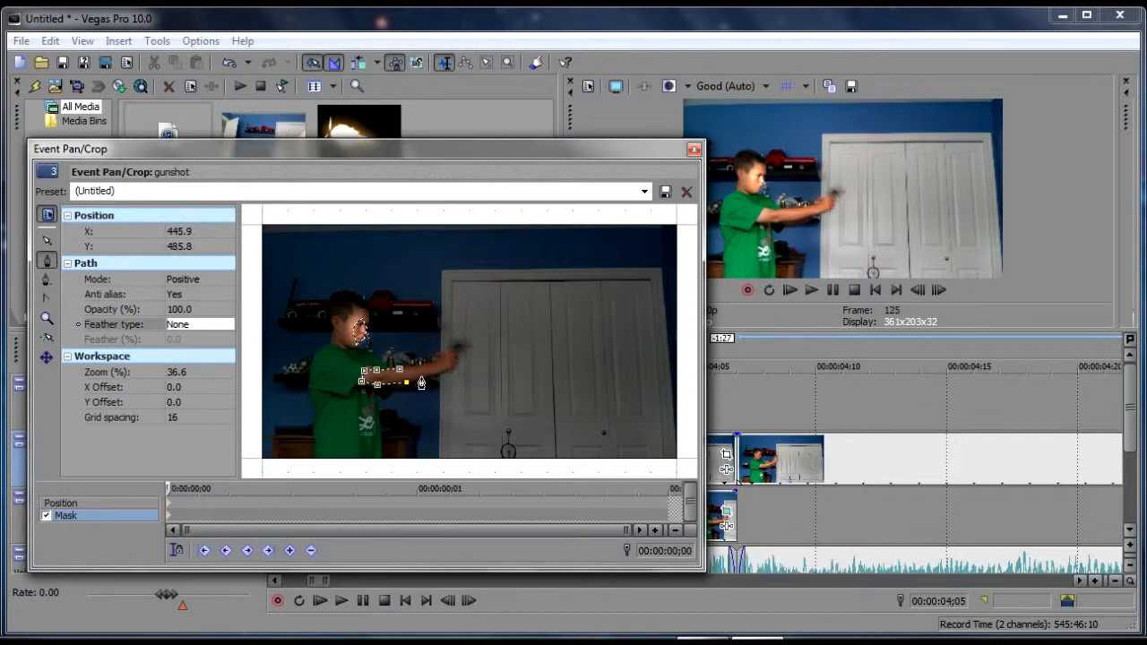
left_click_drag(421, 383, 421, 365)
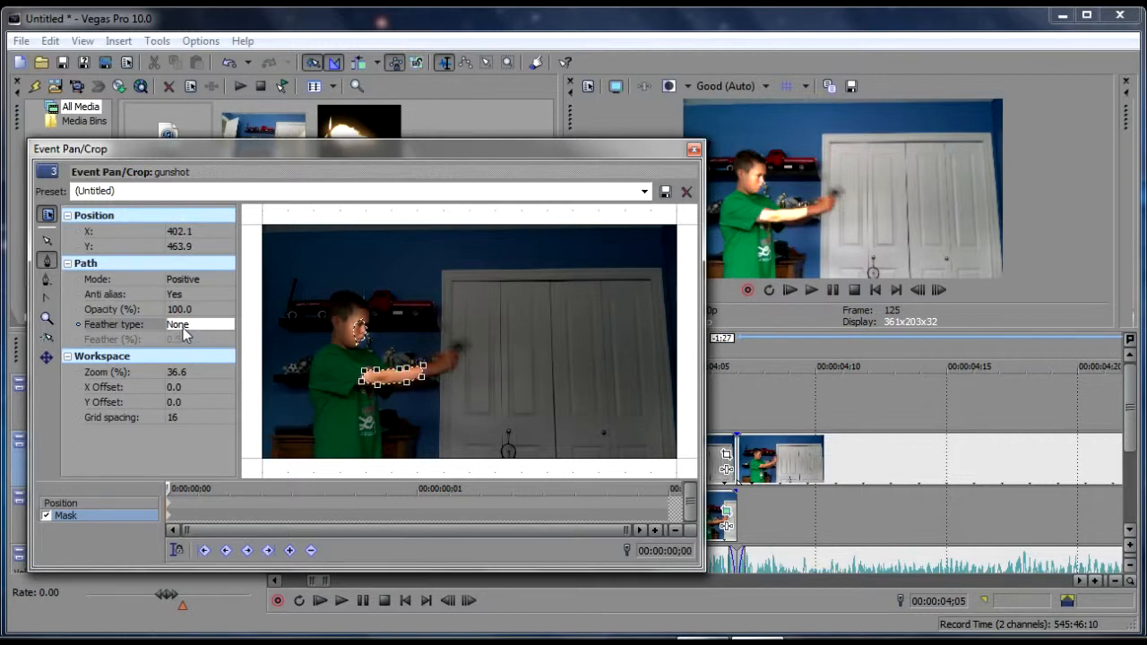
left_click(189, 309)
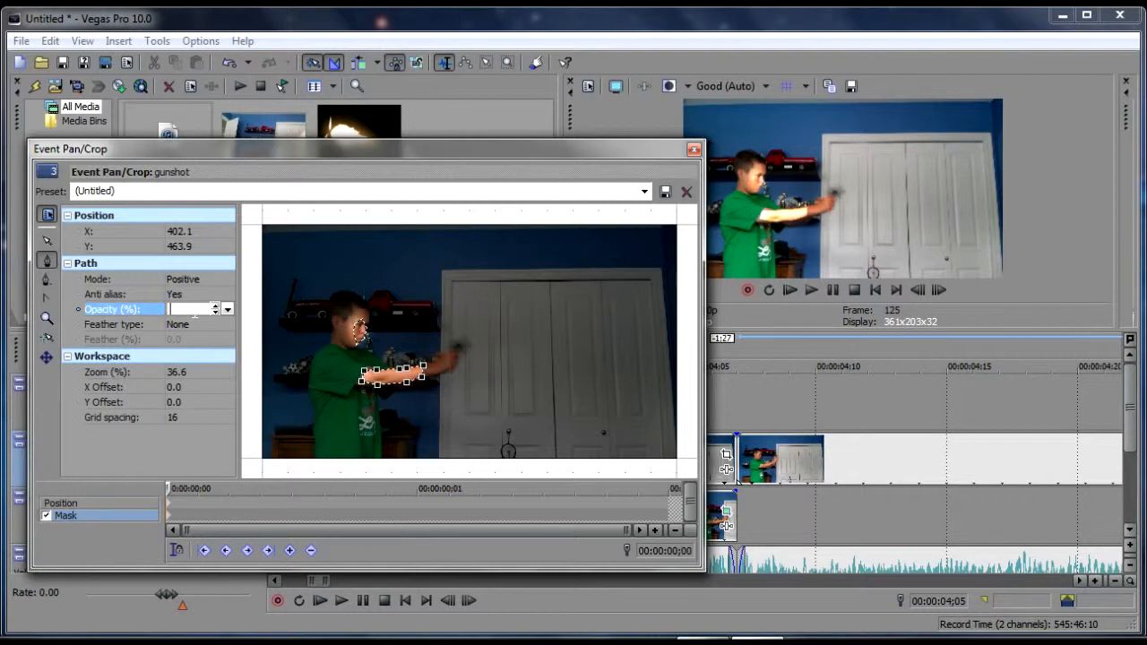
type("65.0")
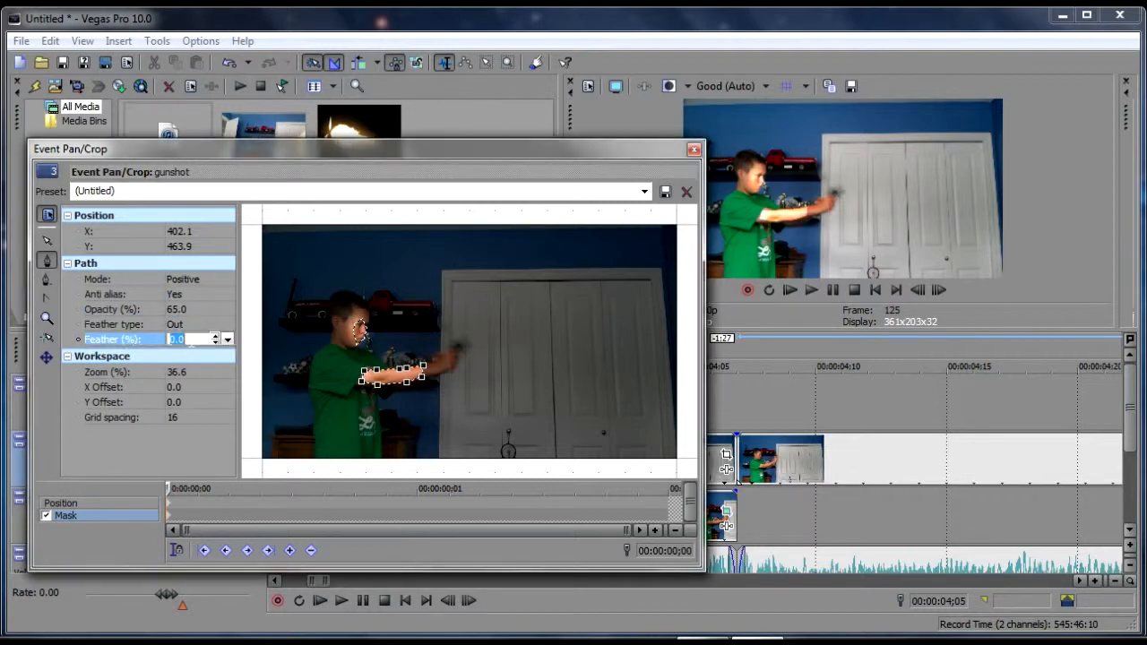
left_click(112, 309)
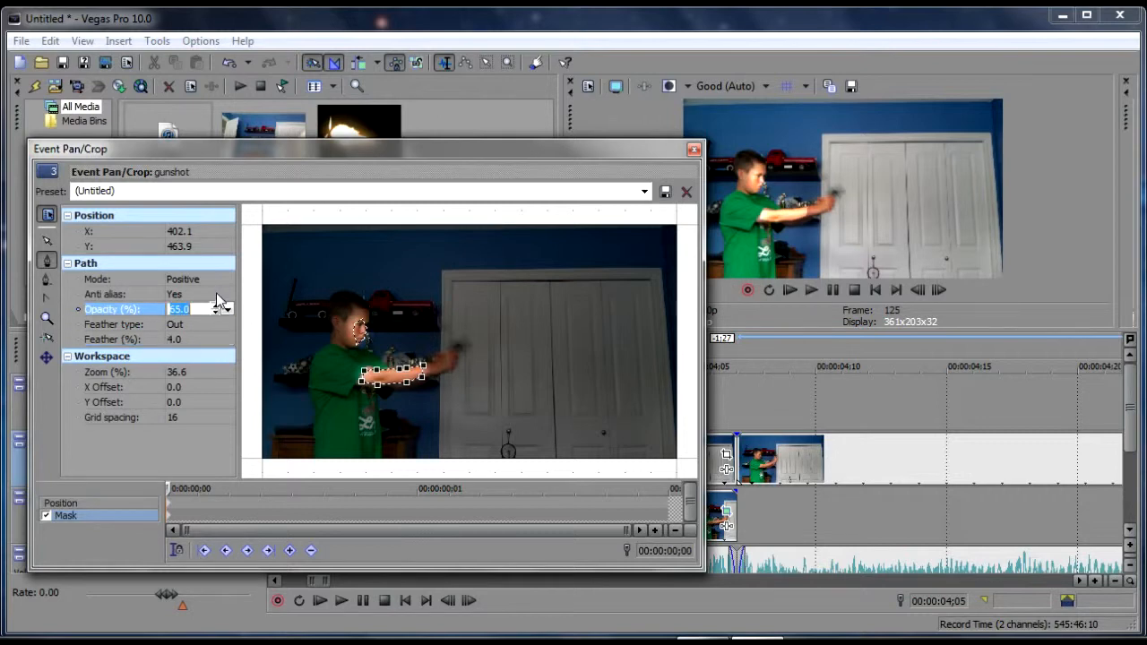
left_click(226, 293)
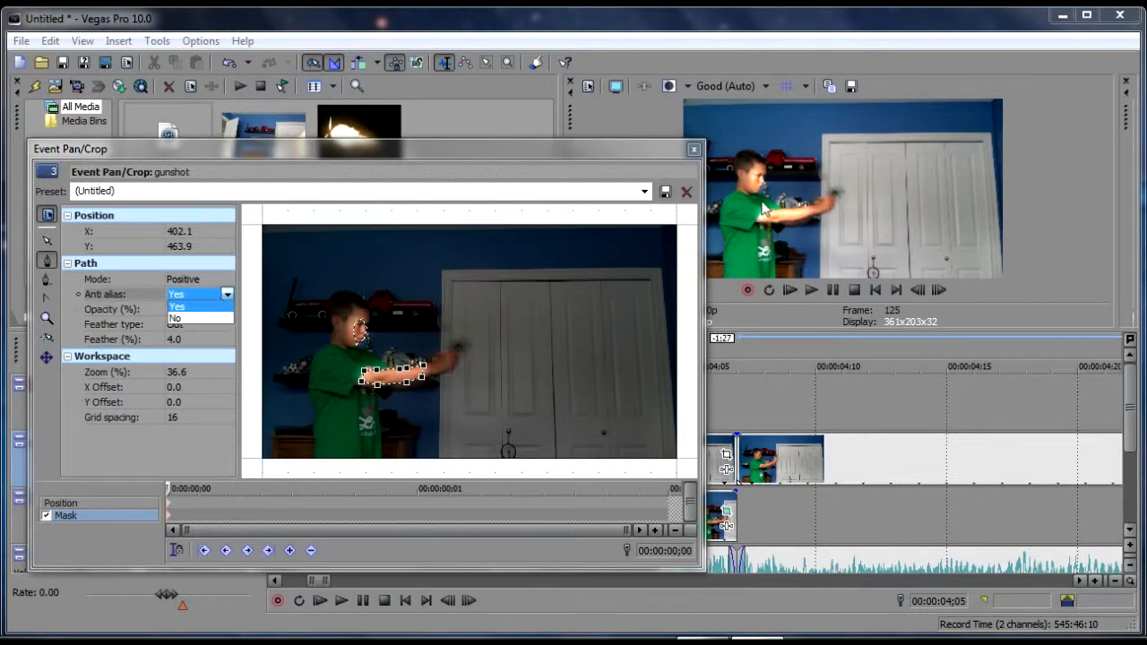
mouse_move(439, 309)
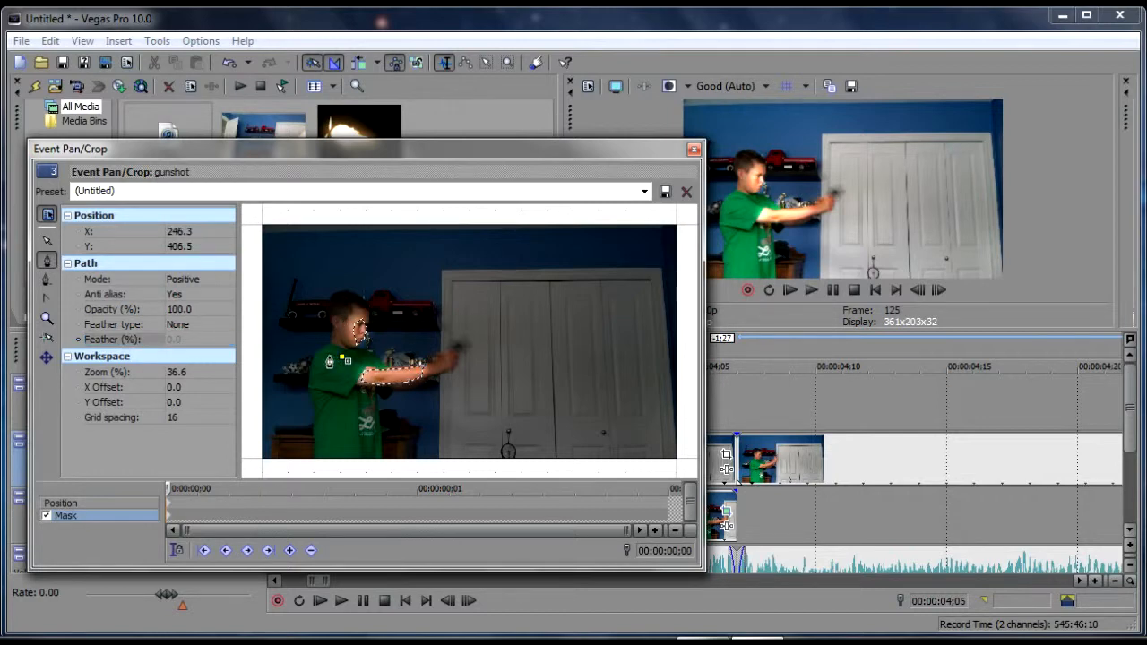
Mask the near arm and shoulder with an outward feather.
left_click_drag(345, 358, 368, 376)
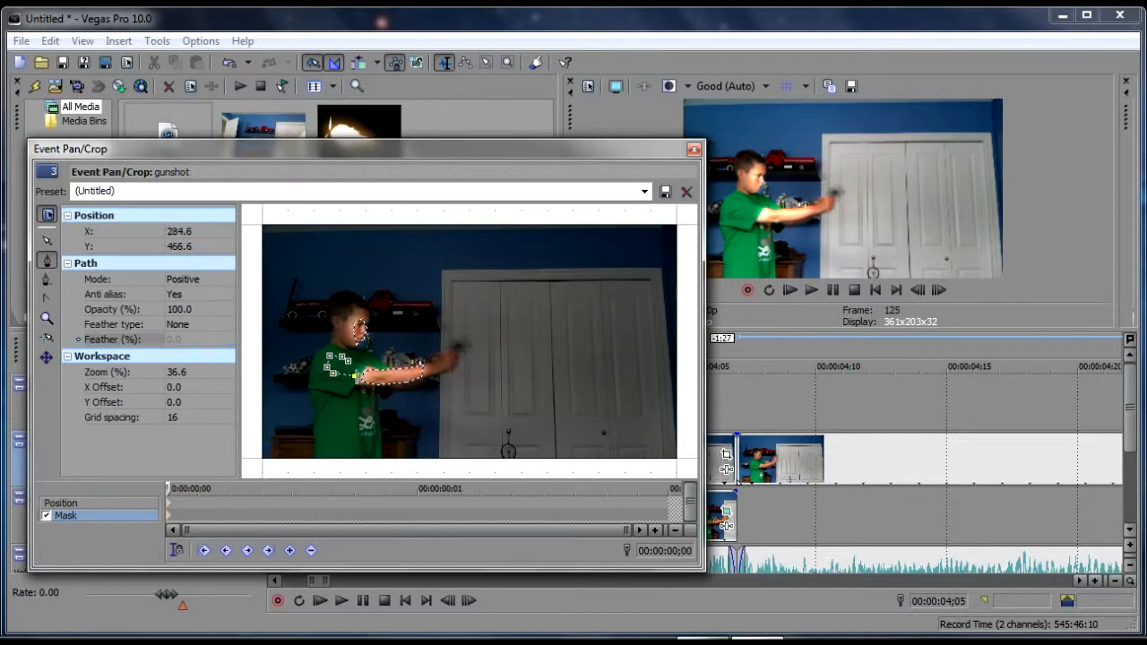
left_click_drag(376, 372, 345, 366)
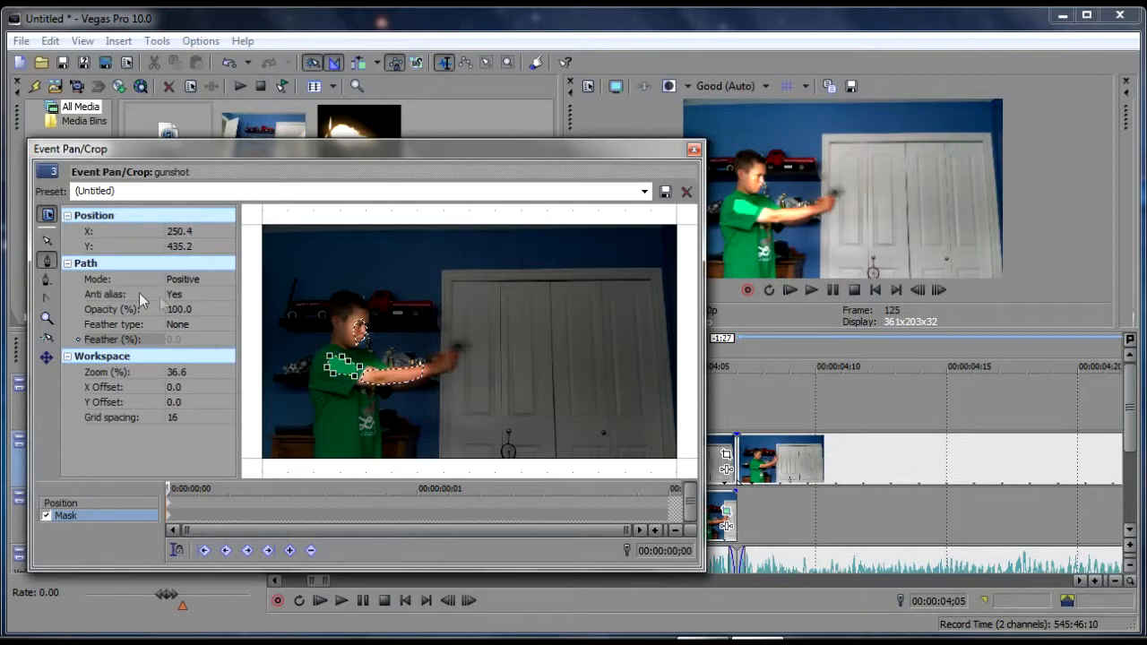
left_click(179, 324)
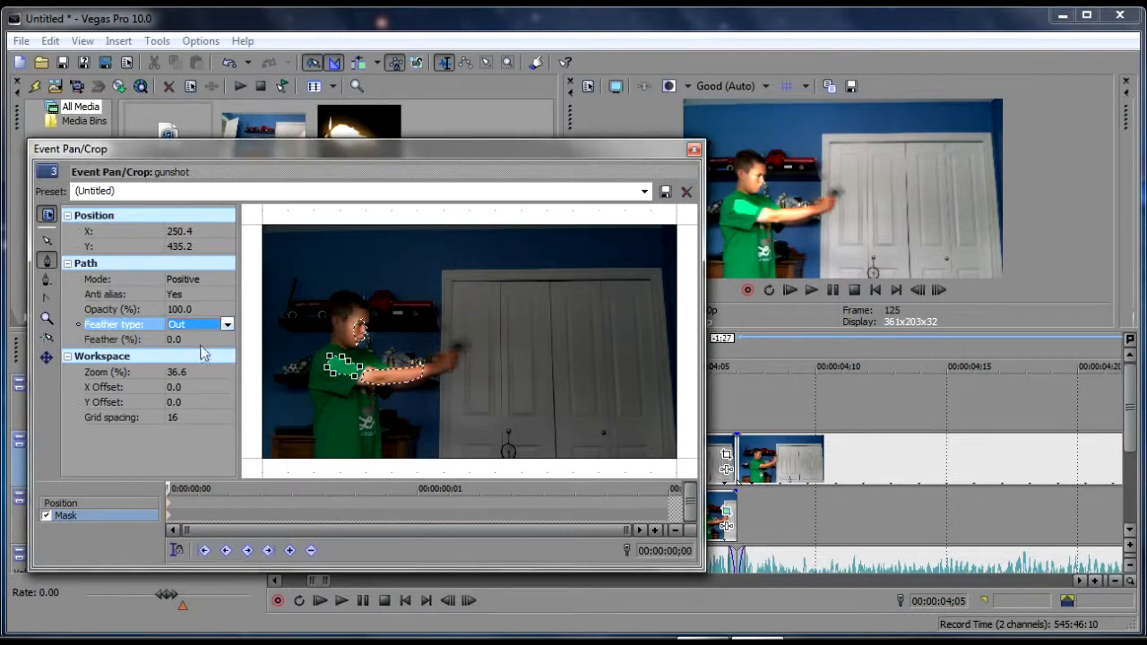
left_click(188, 338)
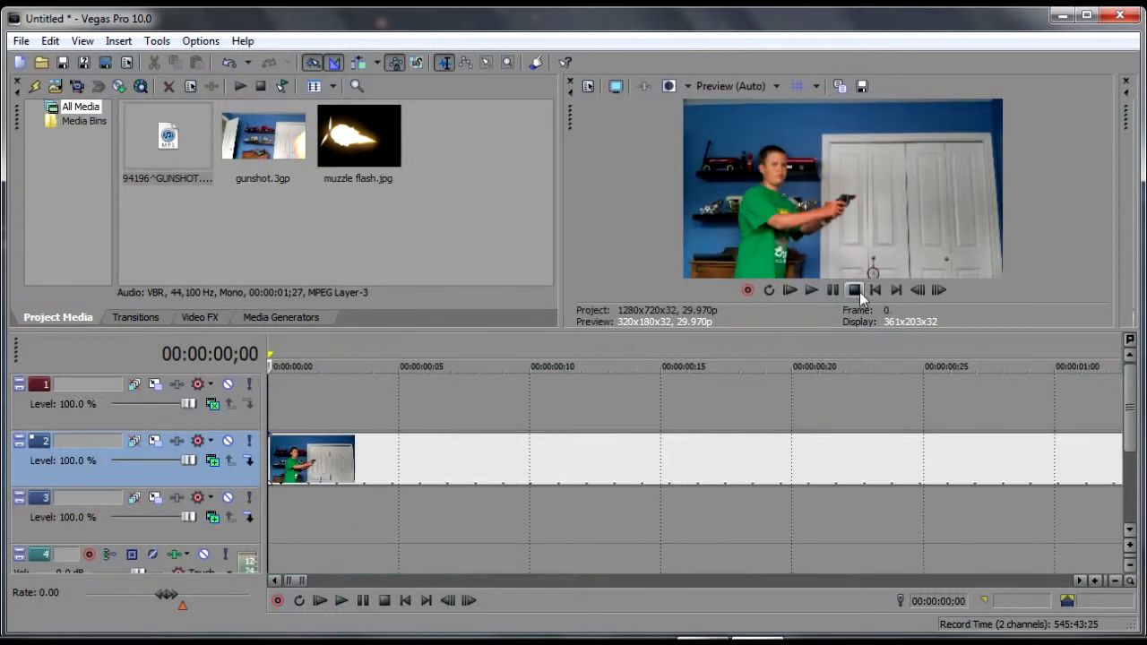
Play the masked gunshot sequence and pause at about 5 seconds.
left_click(811, 289)
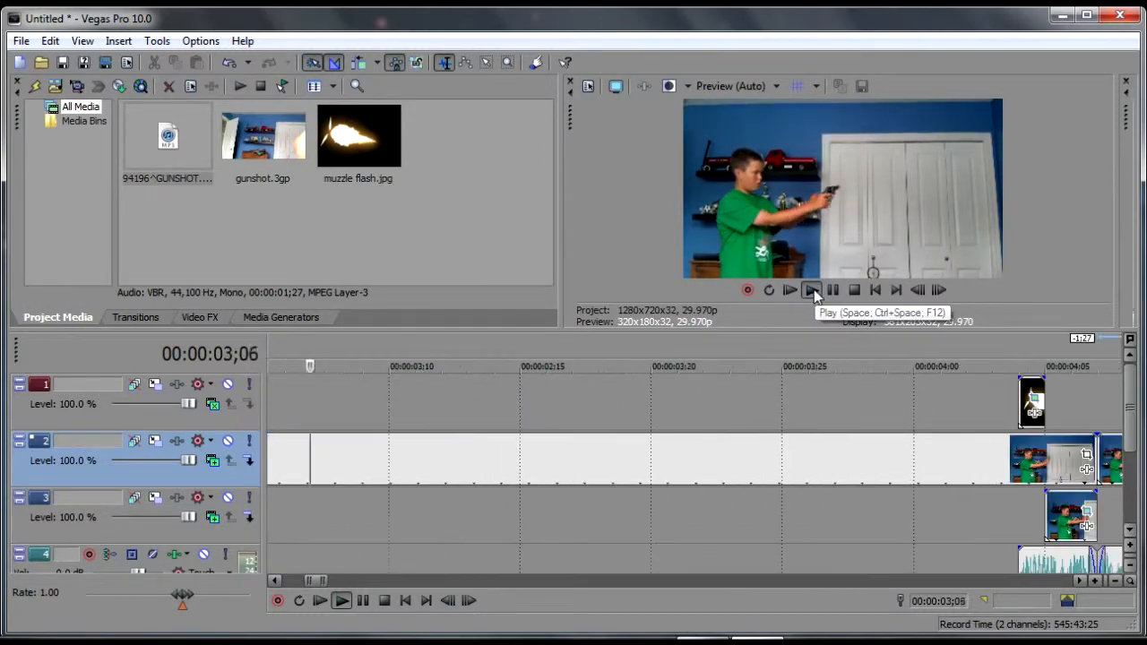
left_click(811, 290)
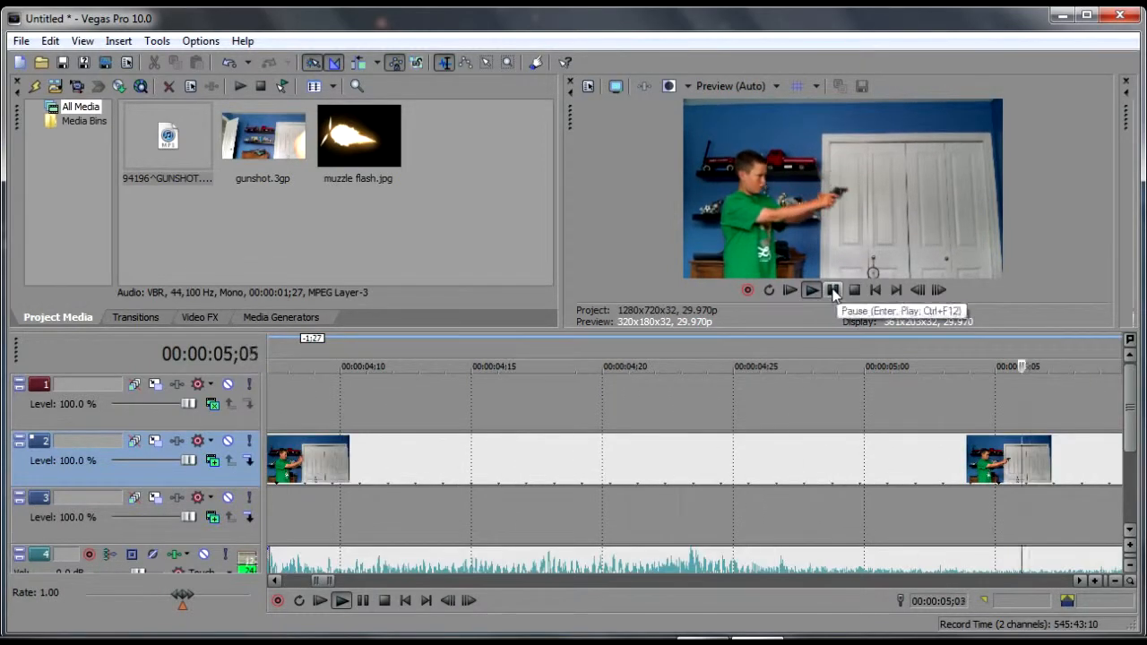
left_click(831, 289)
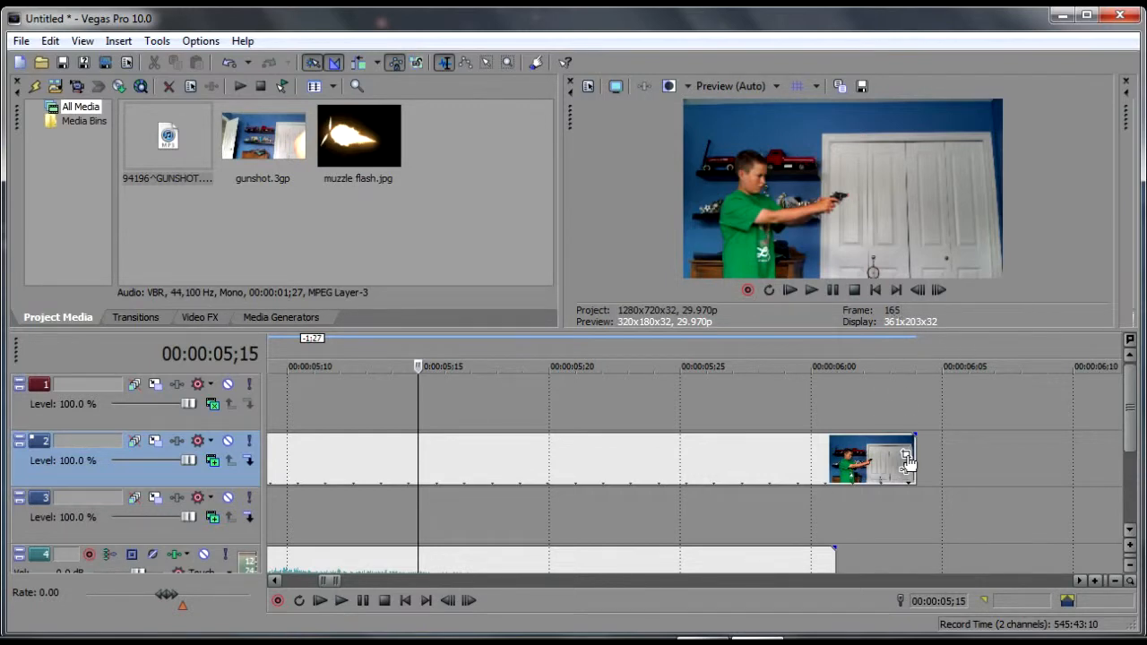
mouse_move(905, 460)
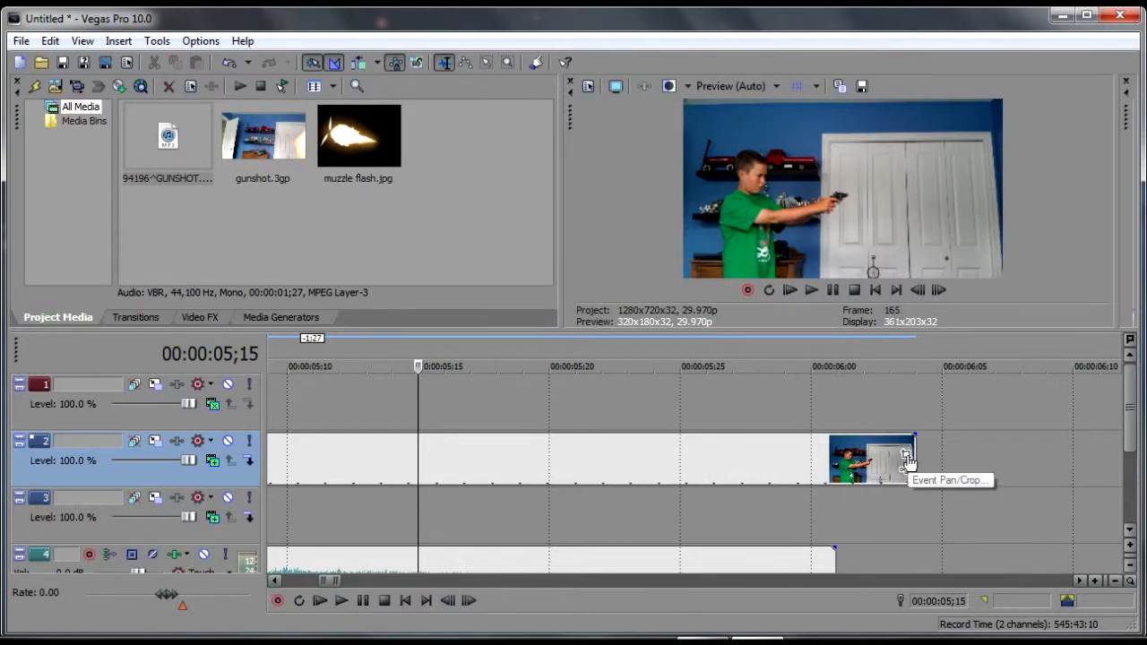